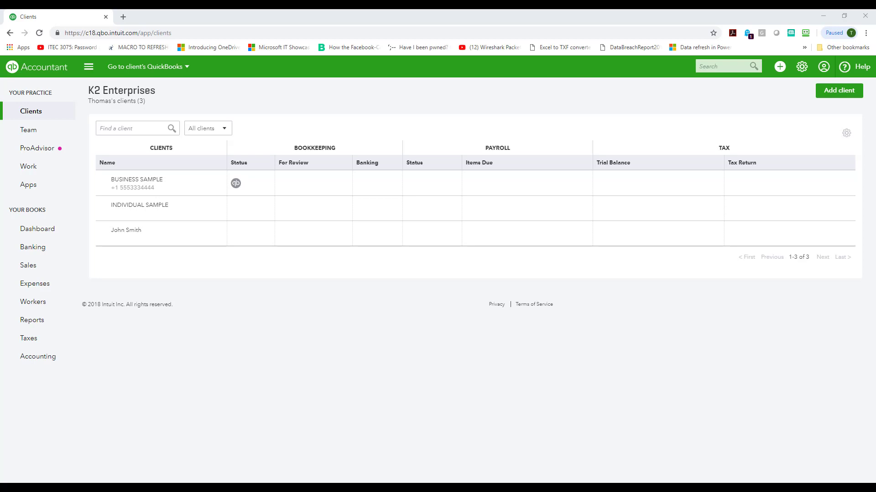
mouse_move(103, 281)
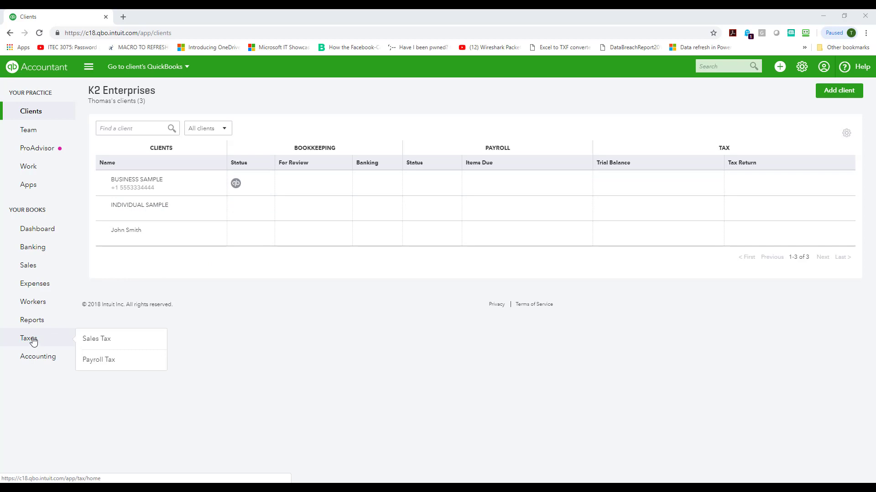
Step: Open K2 Enterprises' Sales Tax page from the Taxes menu, showing $0.00 due
click(97, 339)
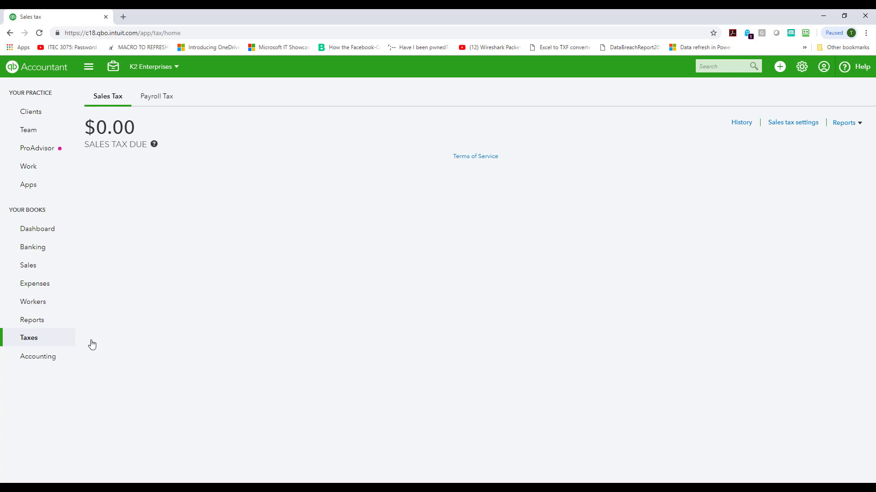
mouse_move(676, 223)
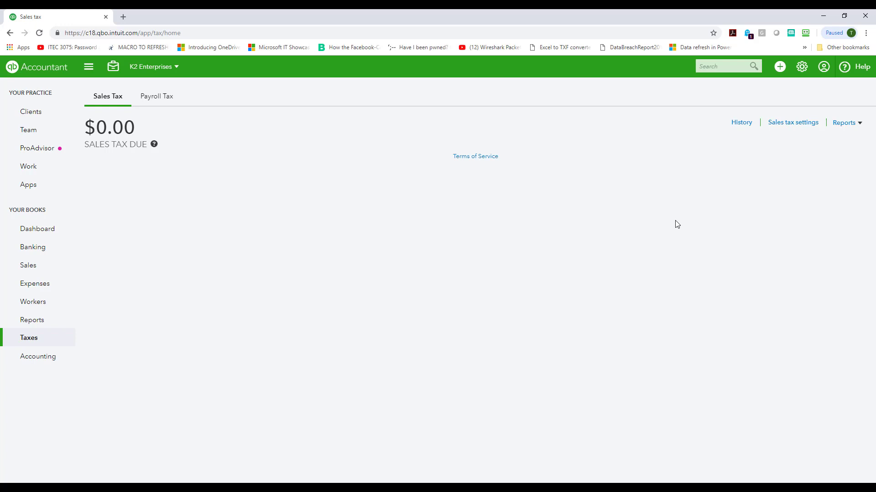
mouse_move(797, 118)
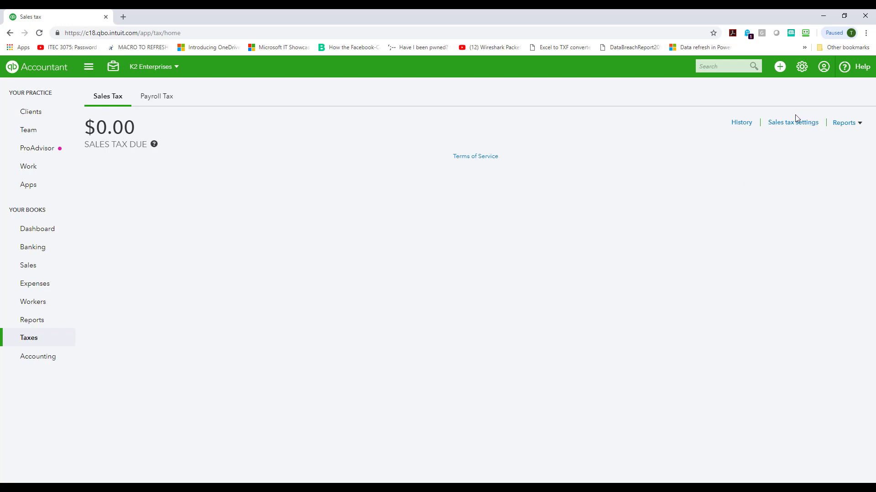
mouse_move(792, 123)
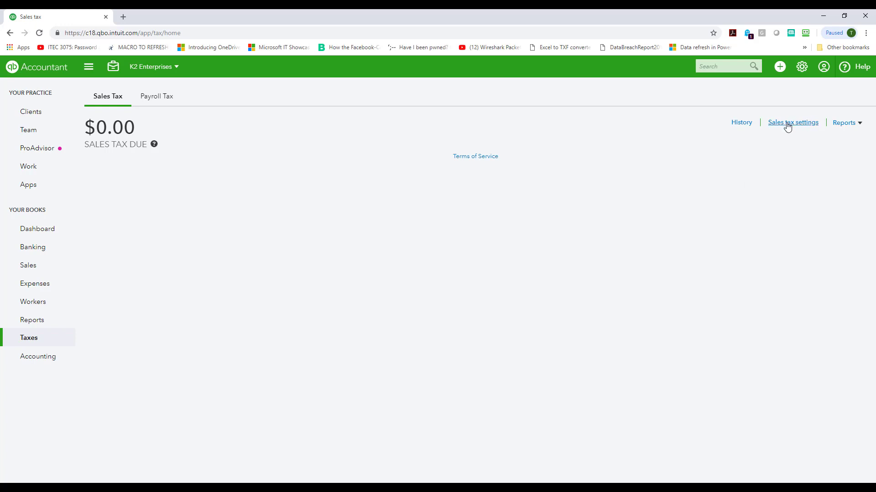
Step: Open the sales tax settings listing the five existing tax agencies
click(793, 123)
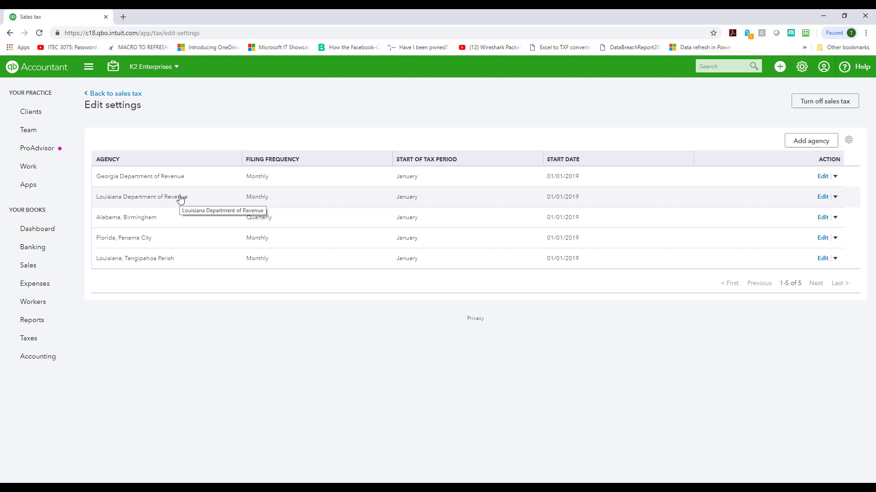
mouse_move(169, 261)
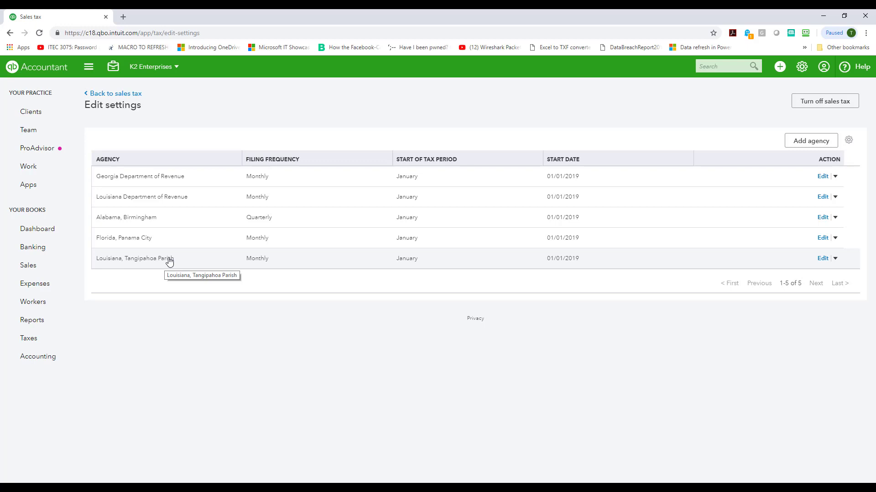
mouse_move(177, 182)
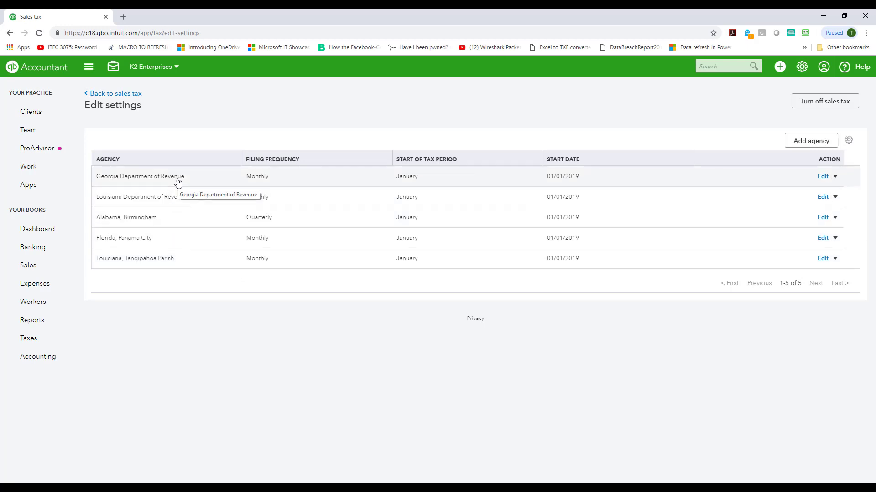
mouse_move(149, 218)
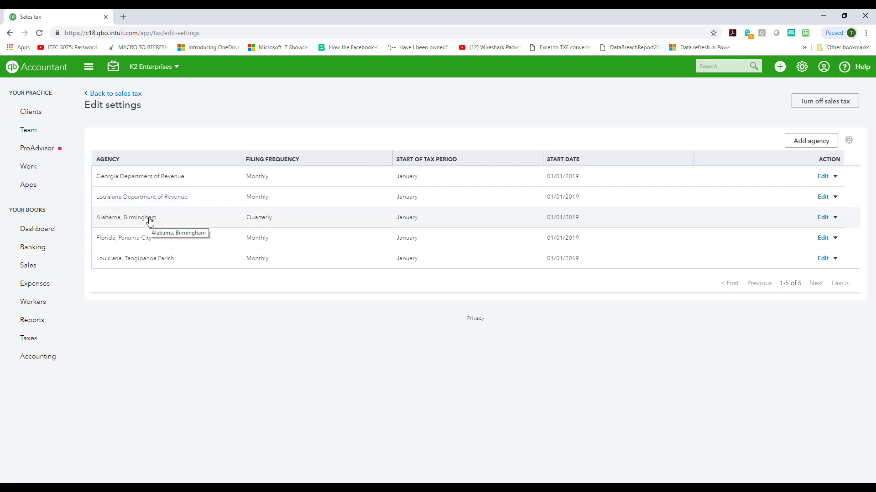
mouse_move(149, 242)
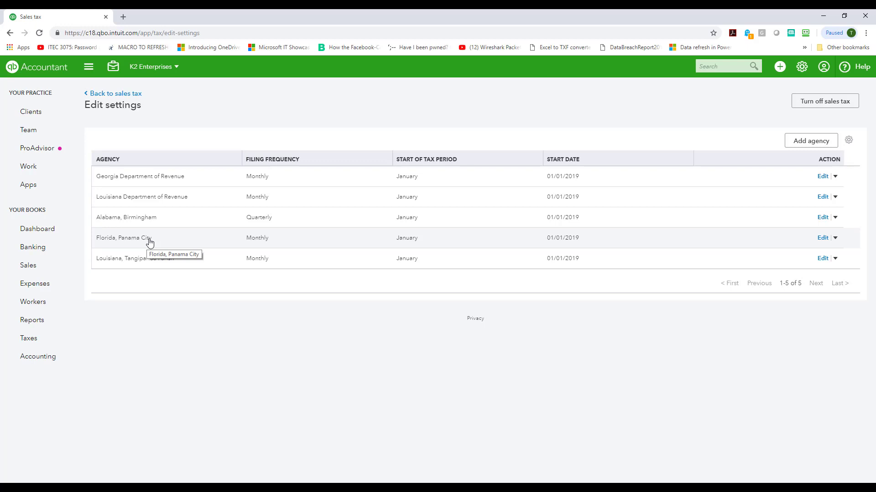
mouse_move(346, 243)
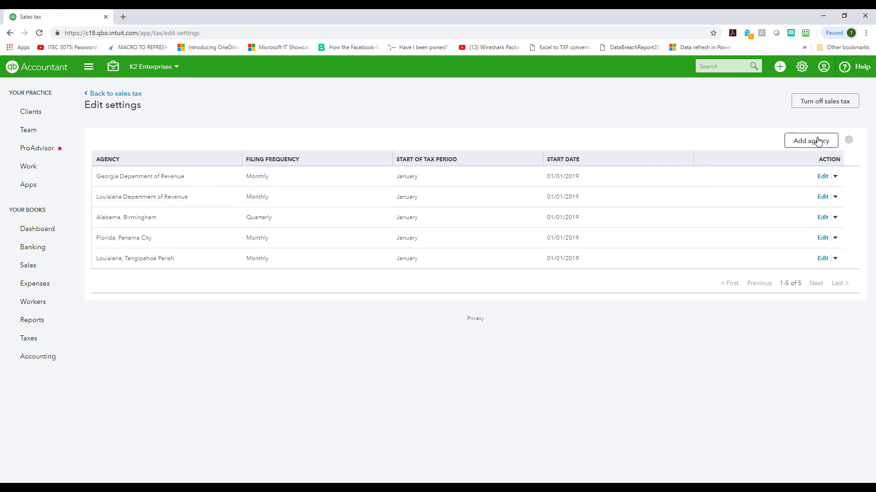
mouse_move(811, 140)
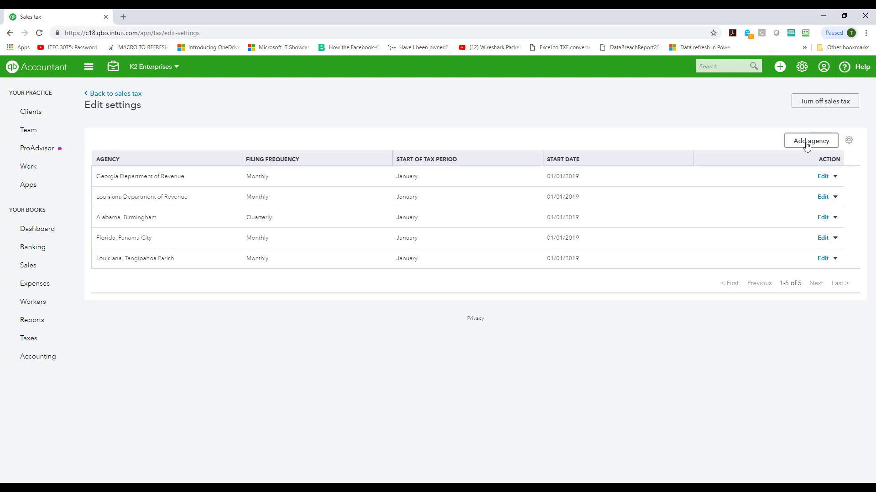
Step: Fill in a new Denver tax agency: Monthly filing, start date 01/01/2019
click(810, 140)
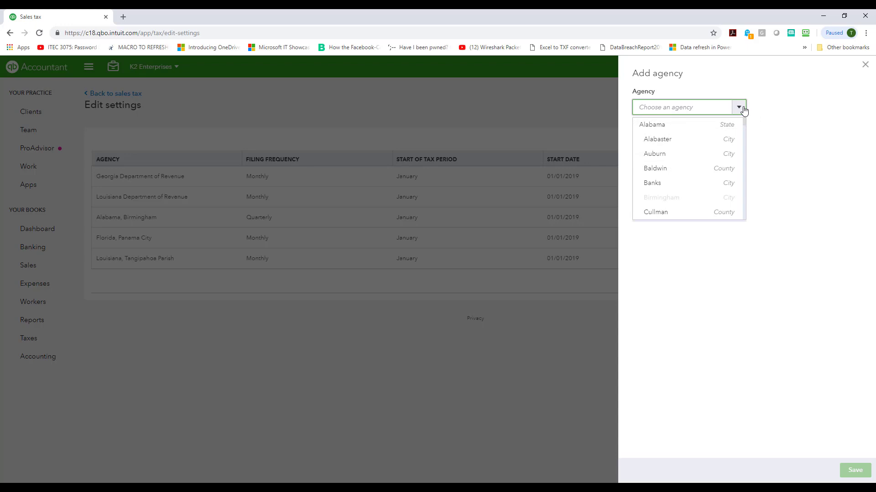
mouse_move(747, 123)
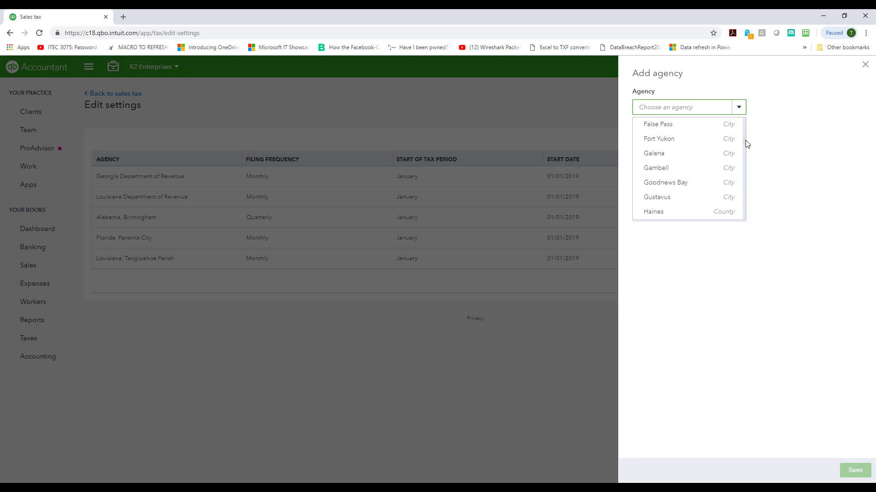
scroll(down, 3)
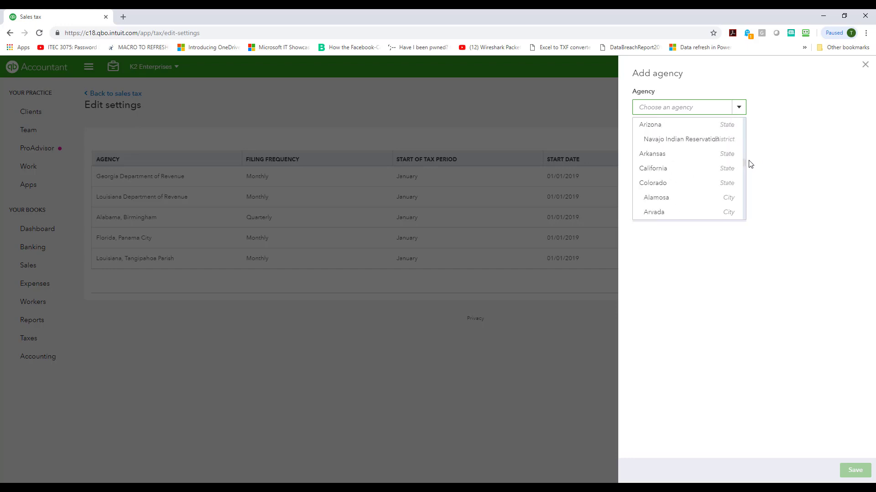
scroll(down, 3)
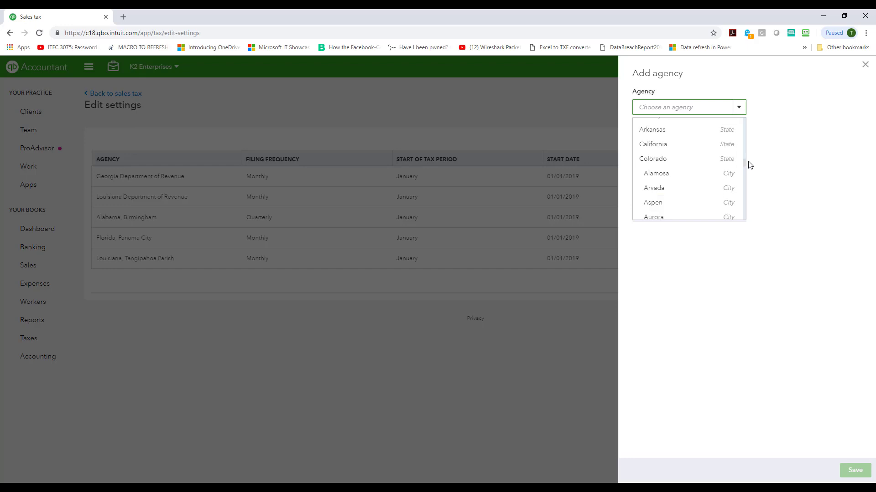
scroll(down, 3)
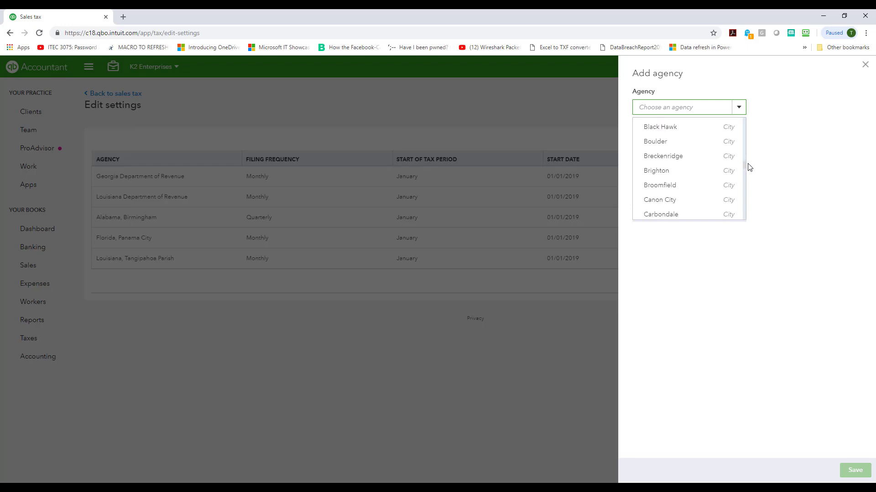
scroll(down, 3)
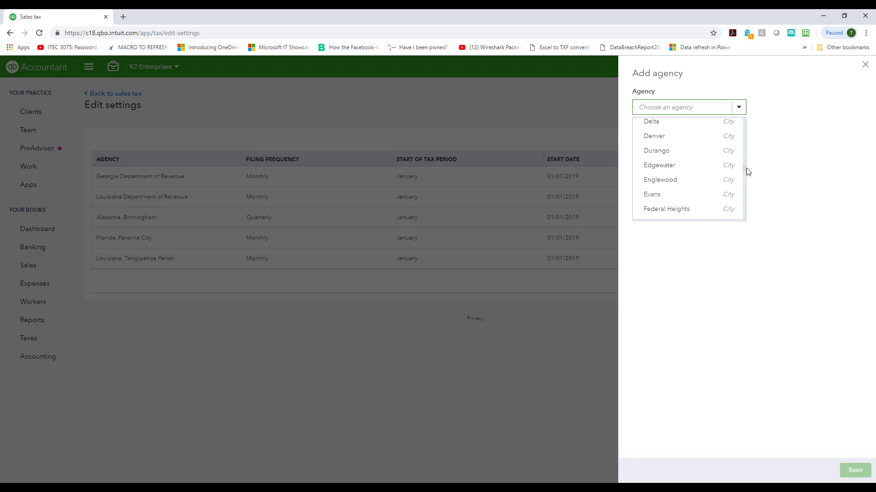
mouse_move(657, 139)
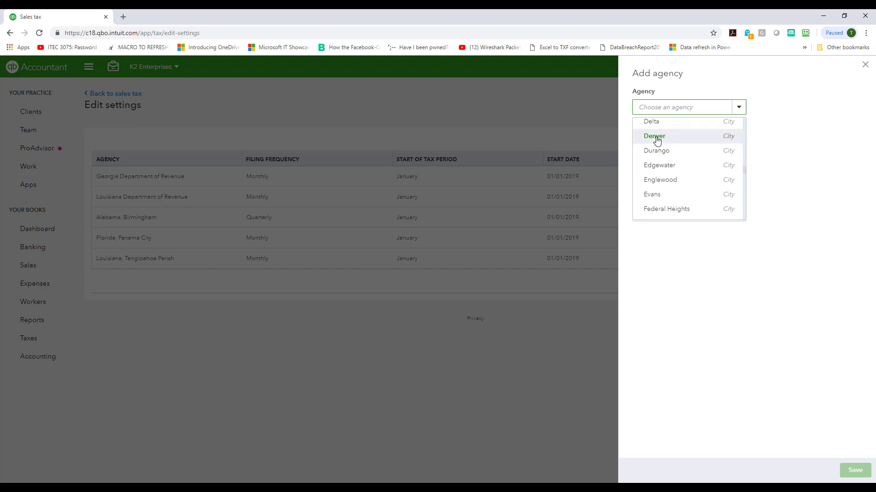
click(654, 136)
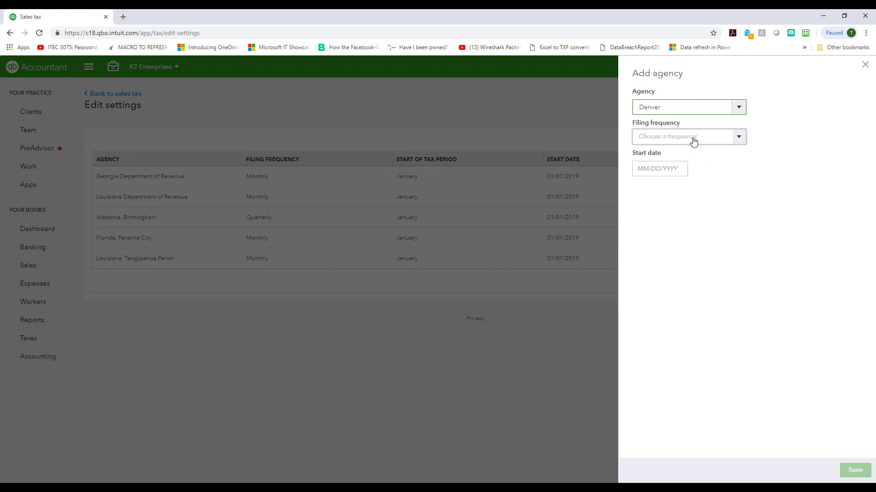
click(688, 136)
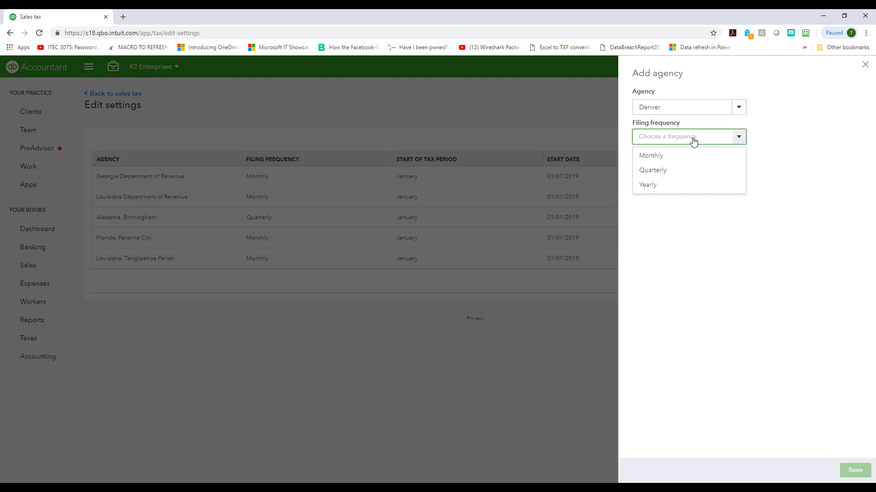
click(651, 155)
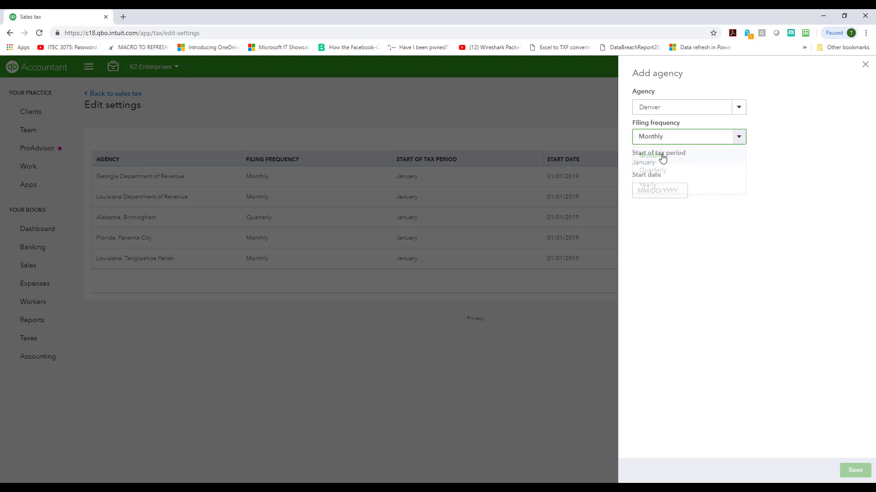
click(660, 191)
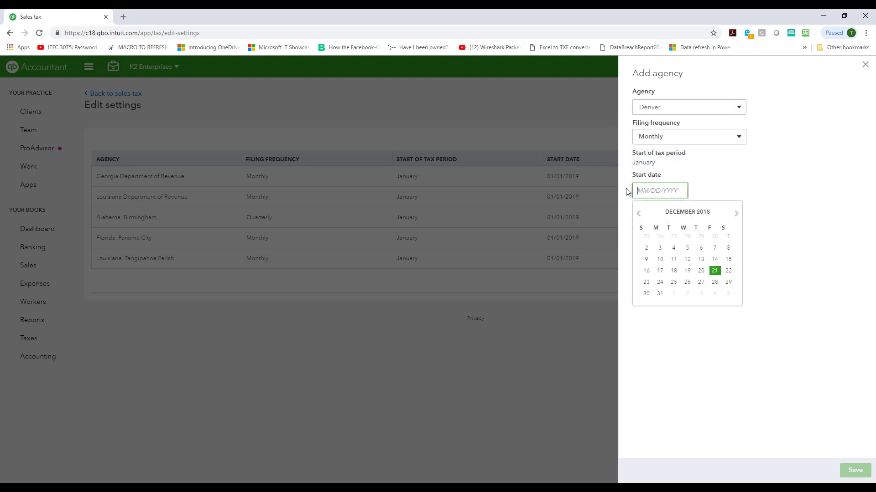
text(01/01/2019)
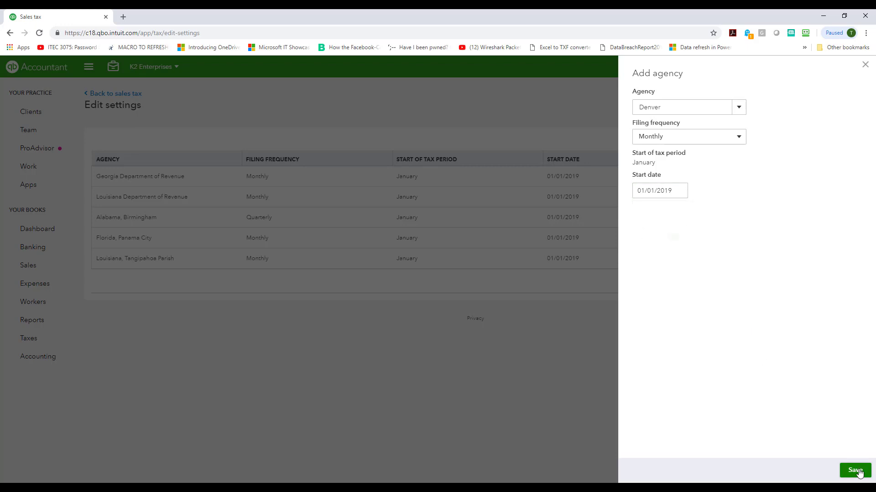
Step: Save Colorado, Denver as the sixth sales tax agency
click(853, 471)
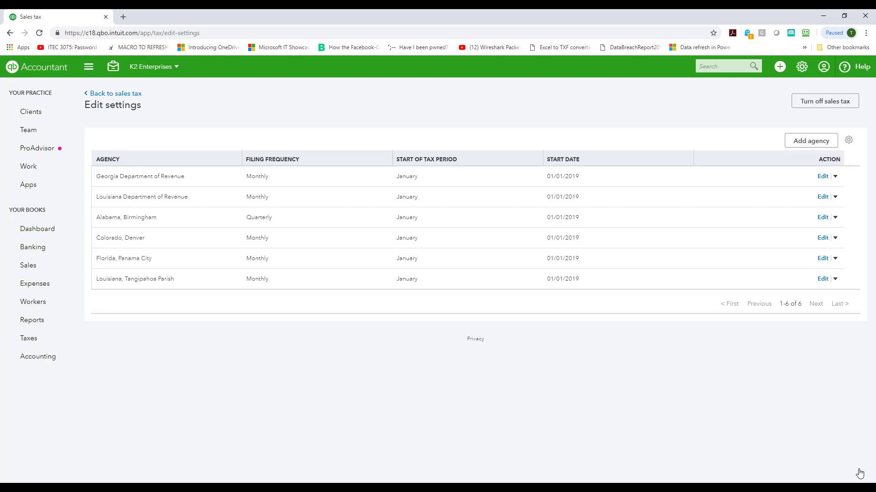
mouse_move(451, 72)
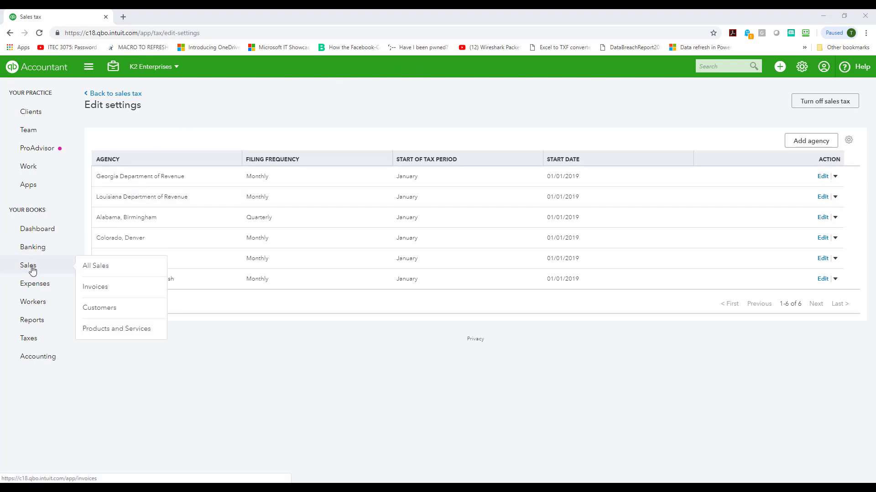
mouse_move(35, 271)
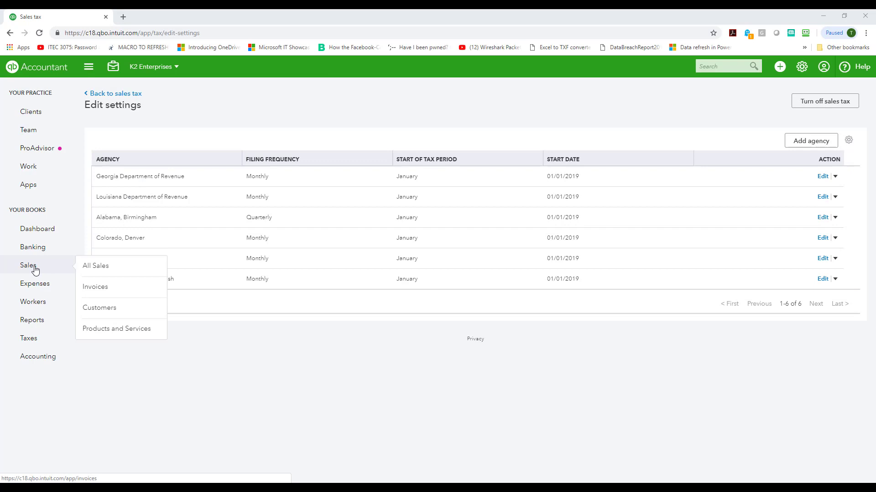
mouse_move(116, 329)
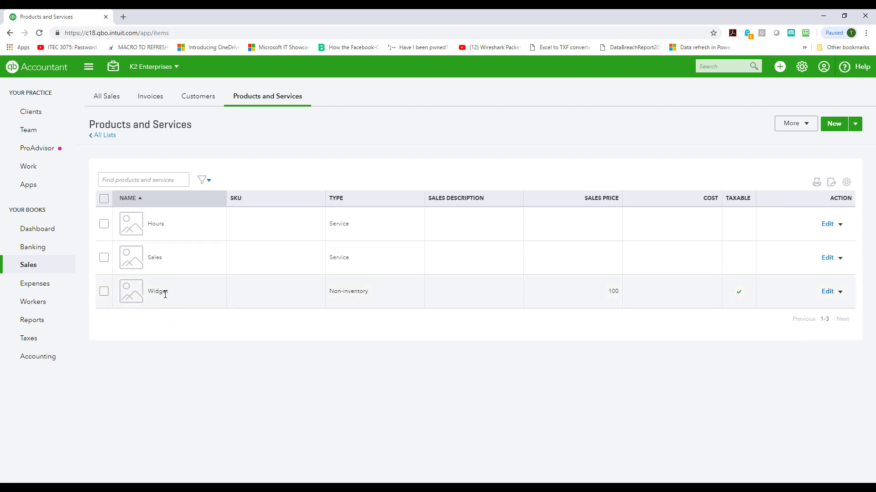
mouse_move(211, 292)
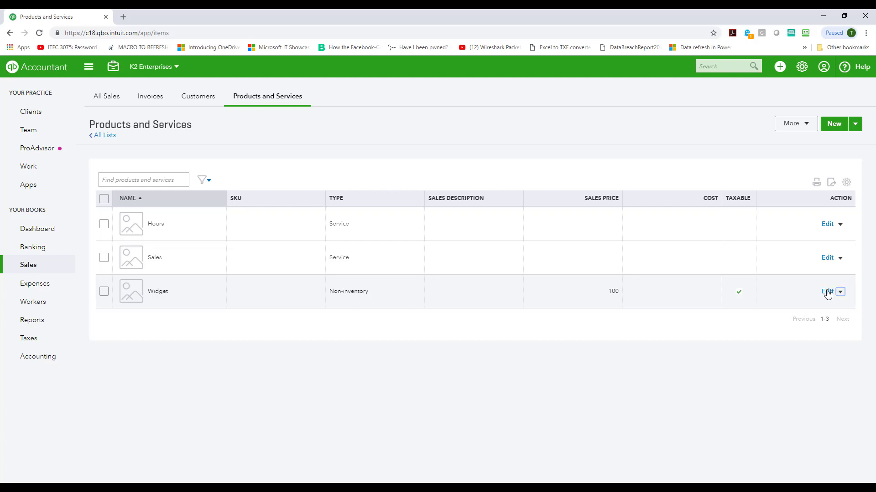
click(826, 291)
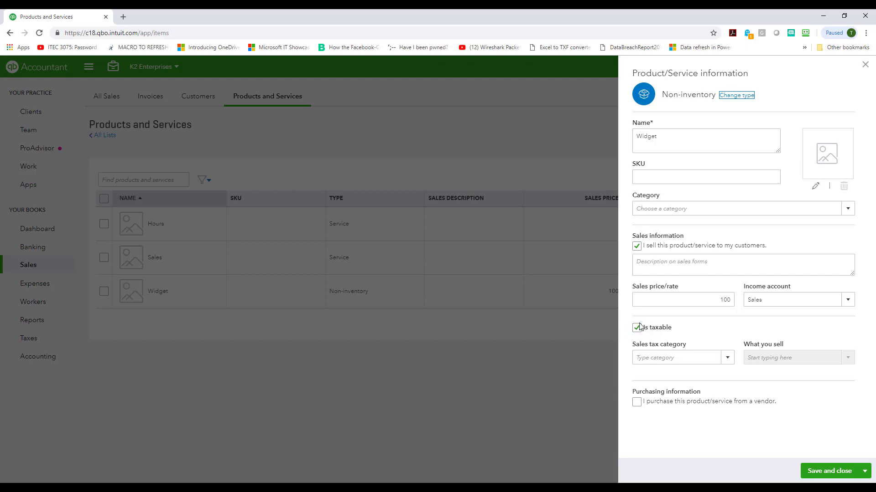
click(677, 357)
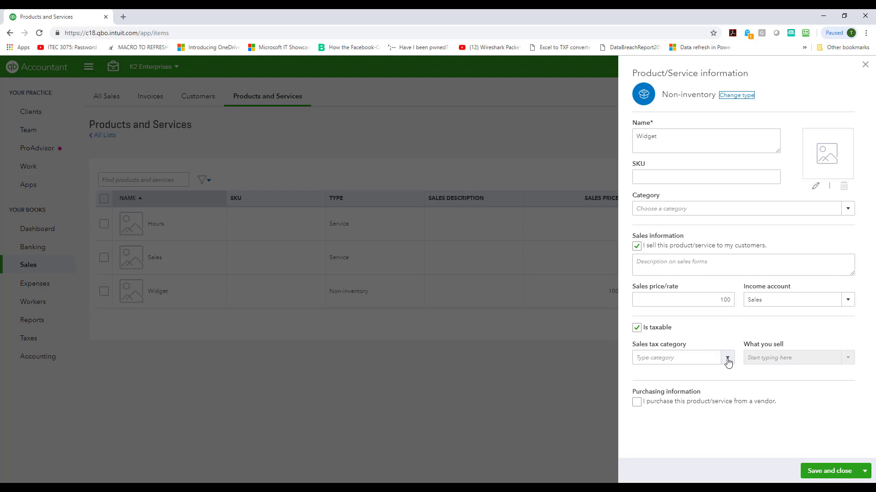
click(728, 358)
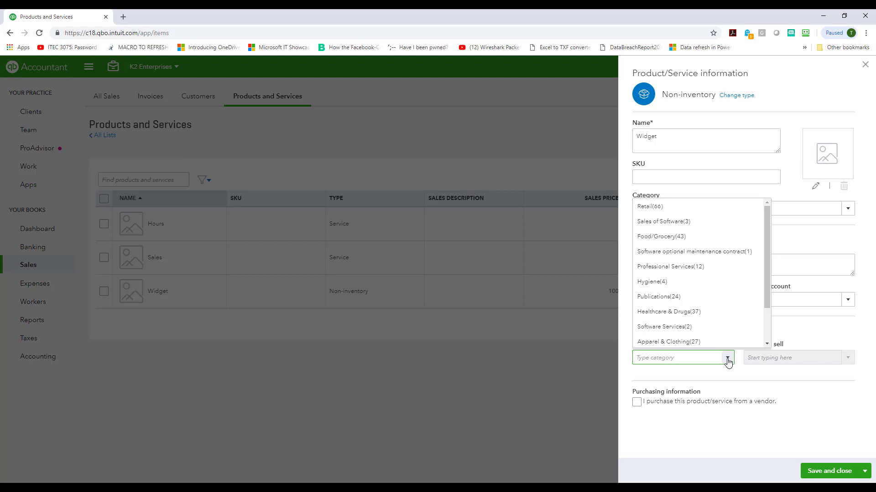
click(681, 358)
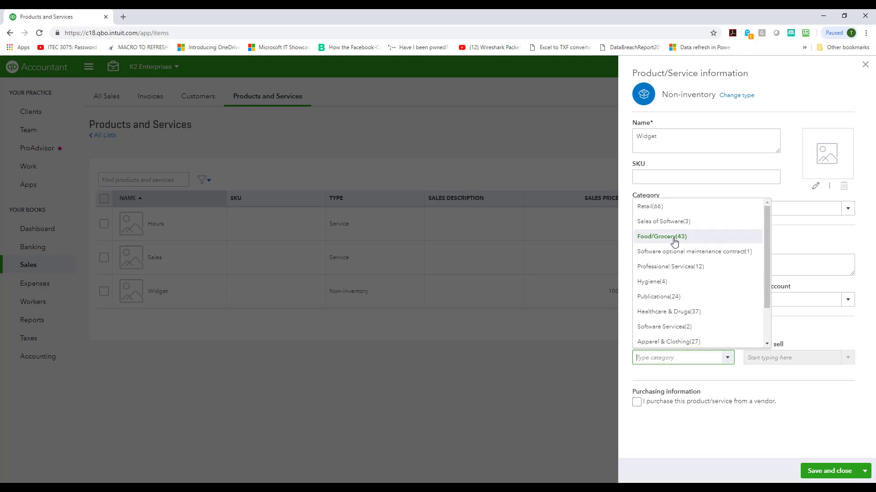
mouse_move(678, 246)
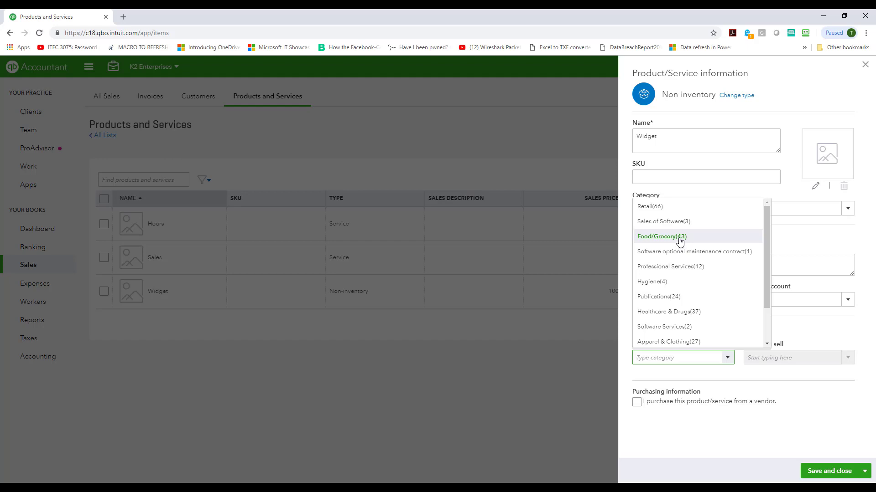
mouse_move(671, 242)
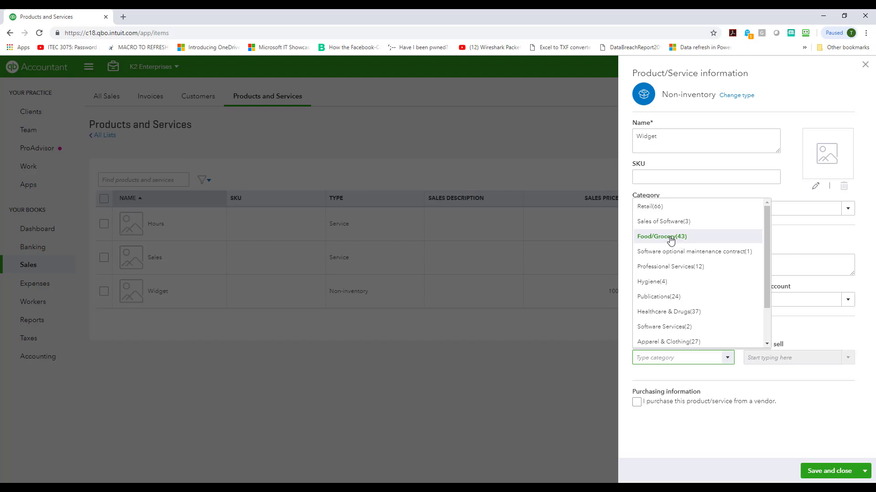
click(662, 237)
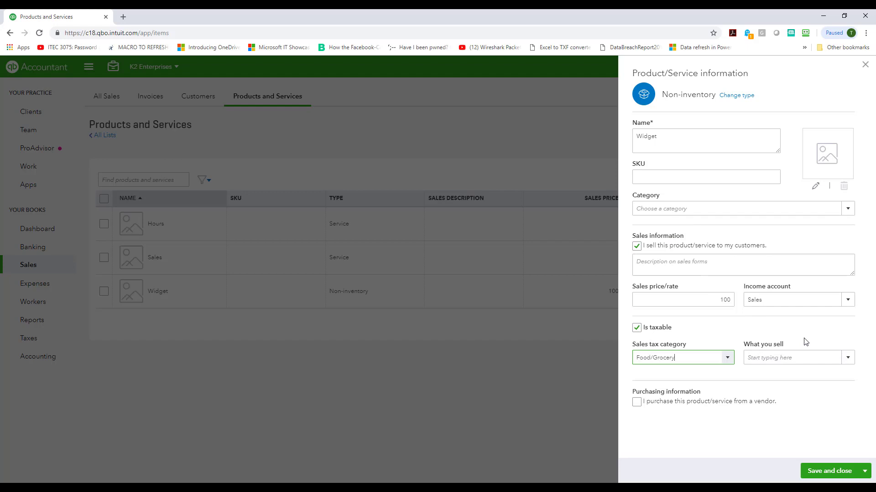
click(793, 358)
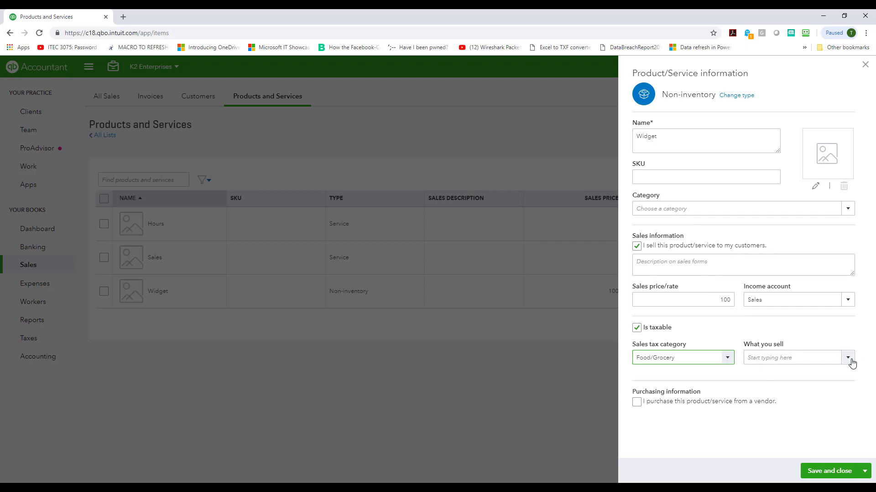
click(848, 358)
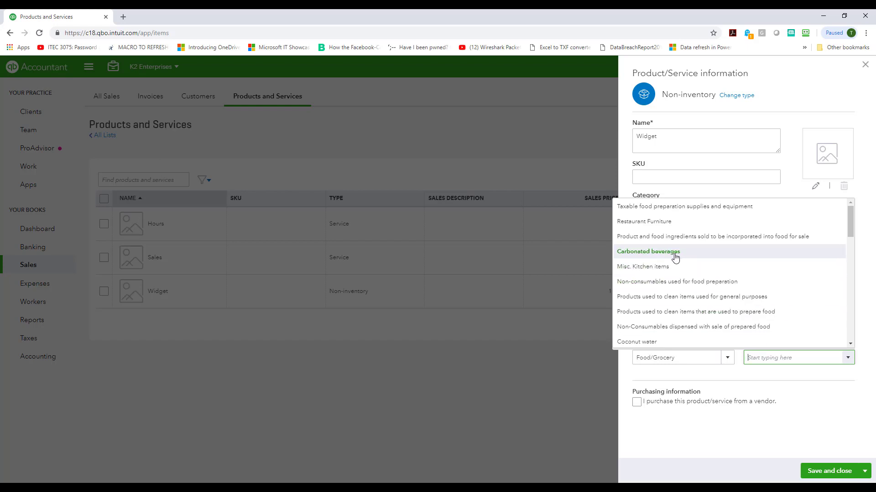
mouse_move(659, 296)
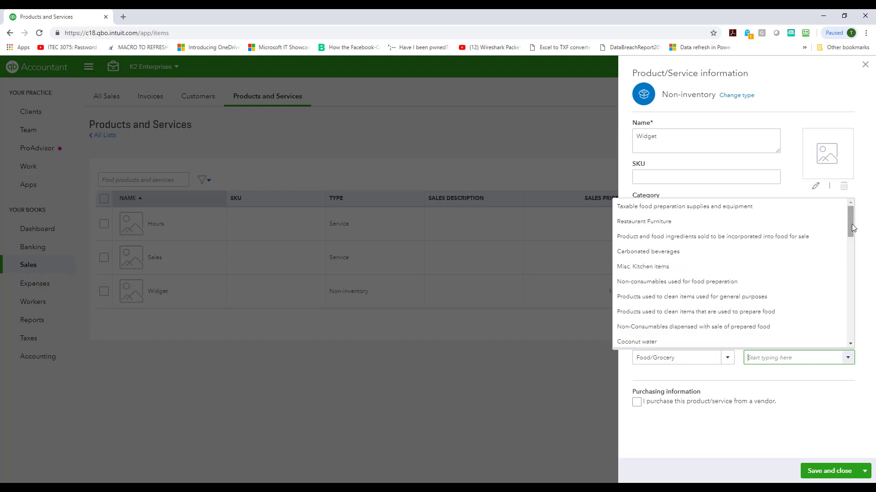
scroll(down, 3)
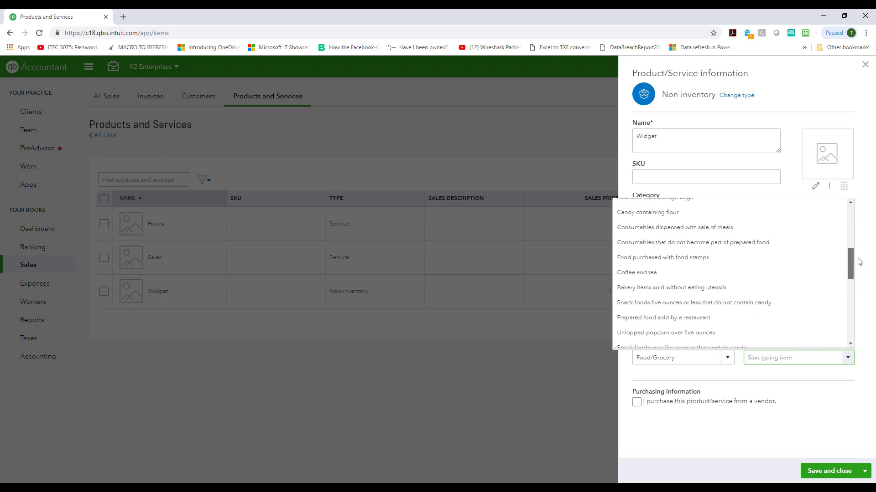
scroll(down, 3)
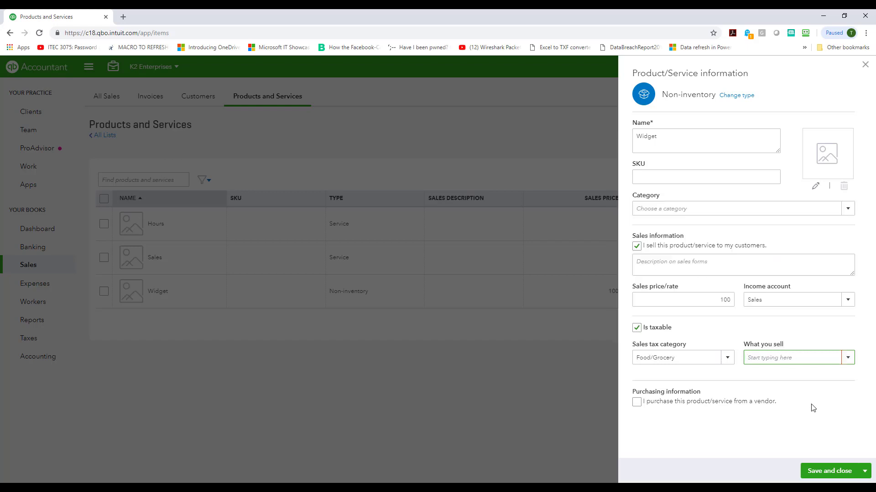
click(790, 357)
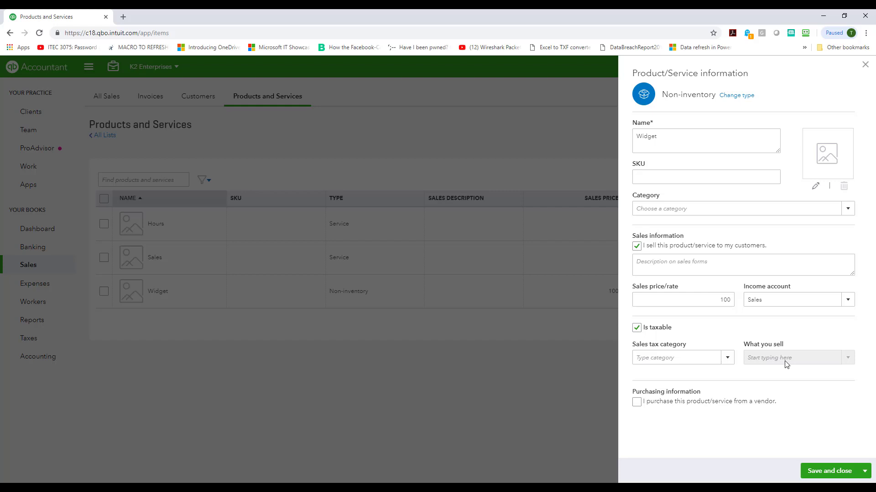
click(636, 328)
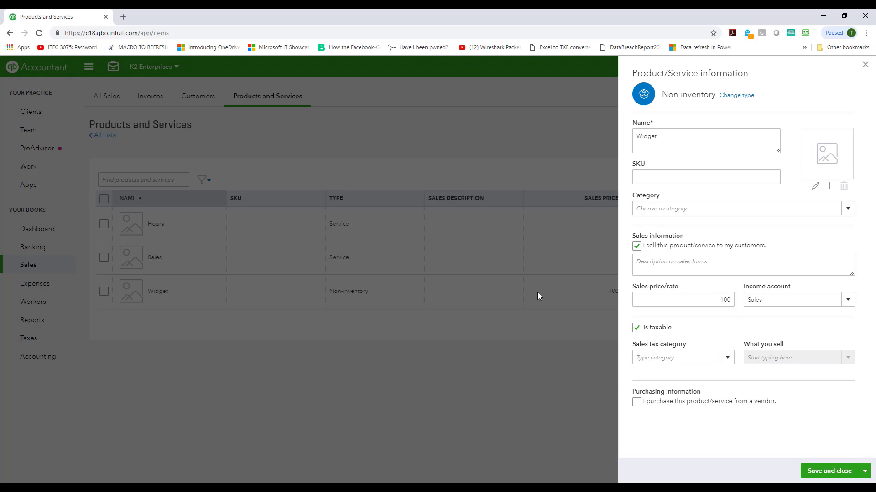
click(864, 64)
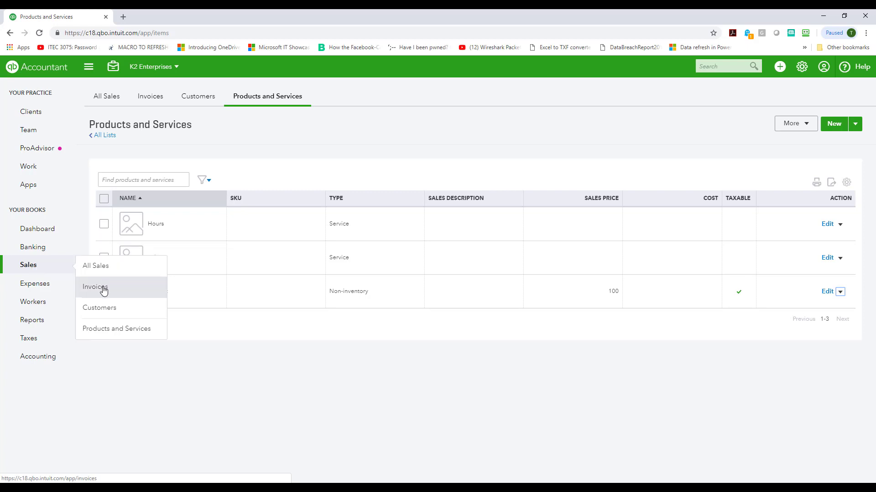
Step: Create a new invoice from the Invoices list with BUSINESS SAMPLE as customer
click(94, 287)
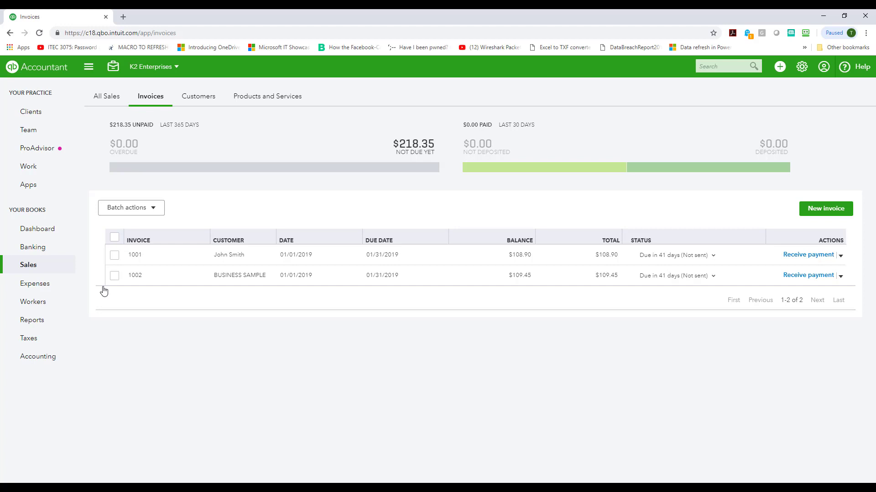
click(825, 209)
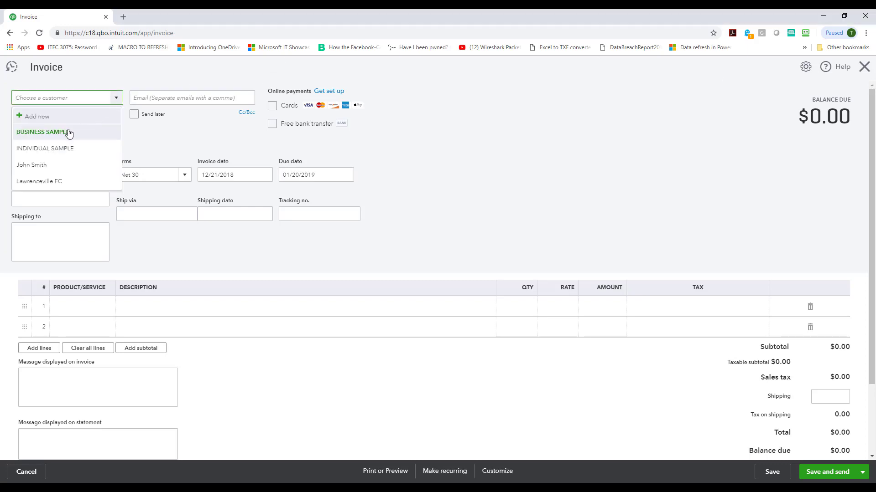
mouse_move(82, 137)
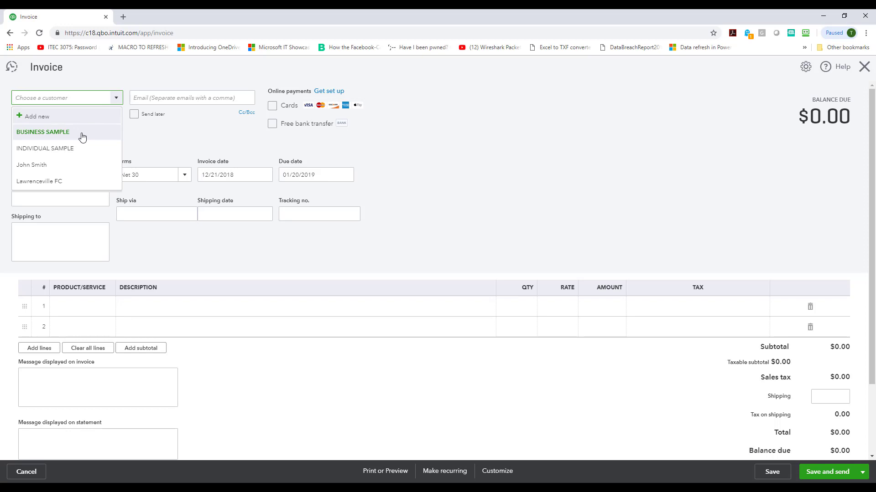
click(43, 132)
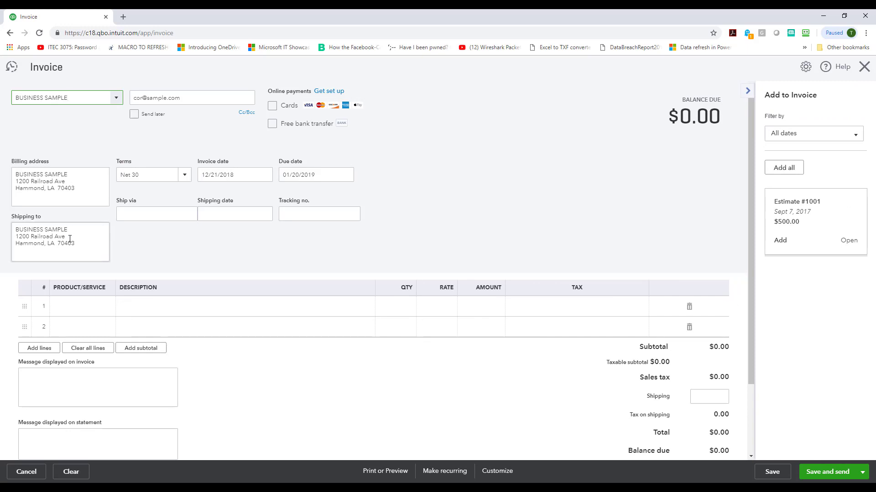
mouse_move(66, 225)
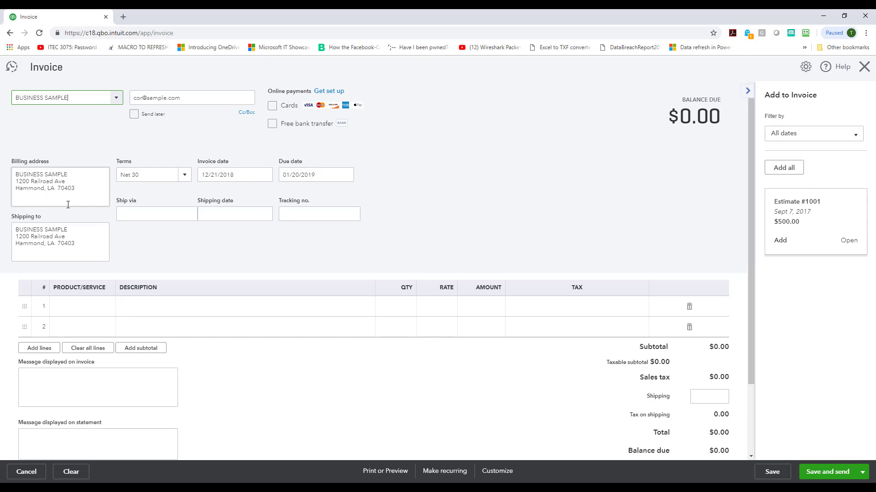
mouse_move(90, 200)
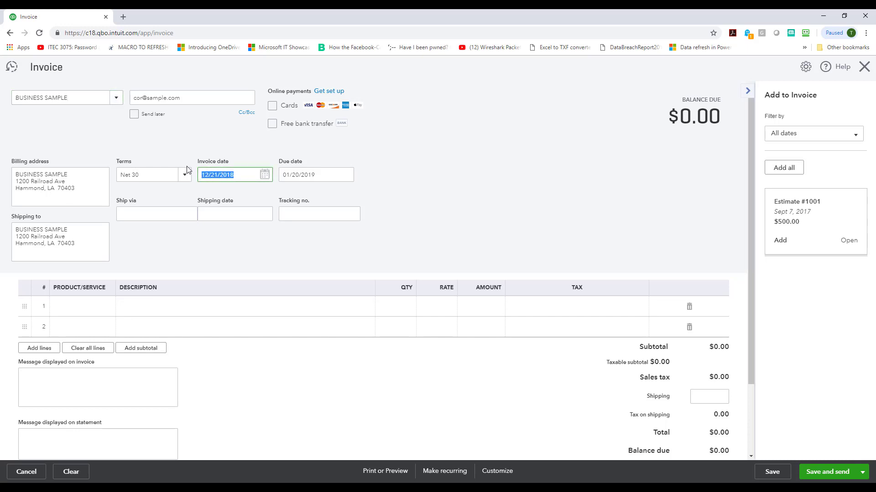
Step: Enter the date and a taxable $100 Widget line, producing $9.45 sales tax
text(01/0)
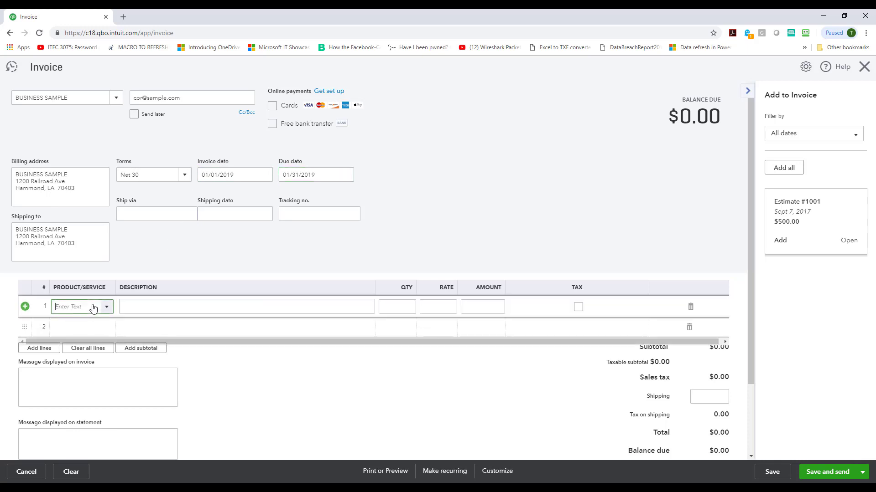
text(Widget)
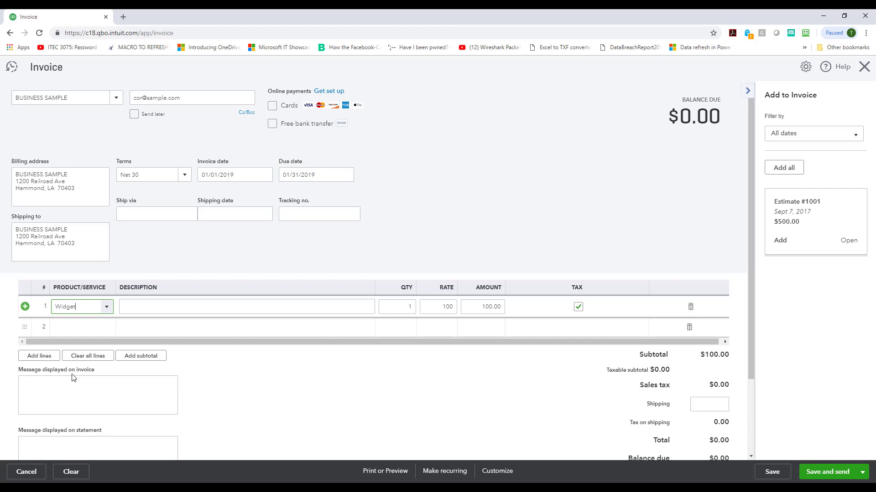
click(245, 306)
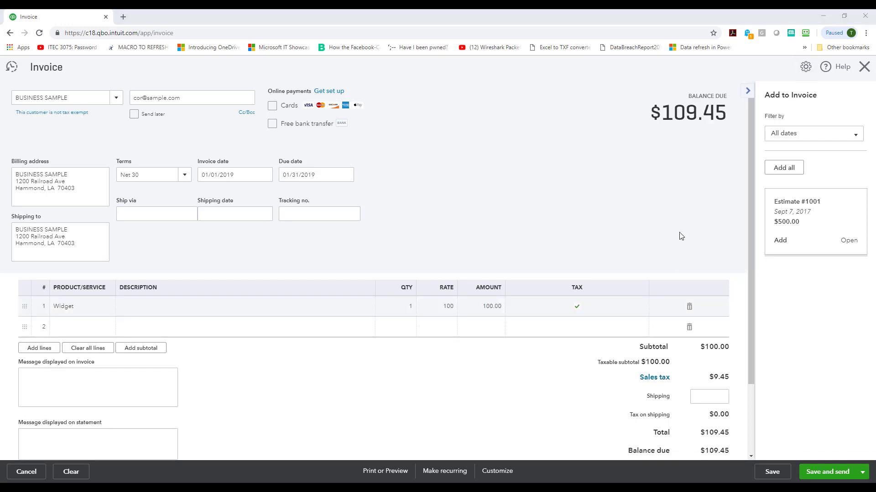
mouse_move(654, 377)
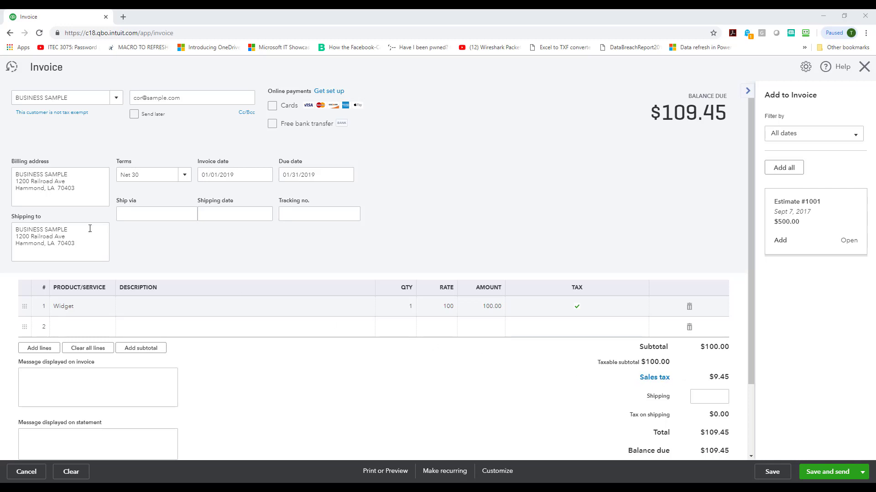
click(52, 248)
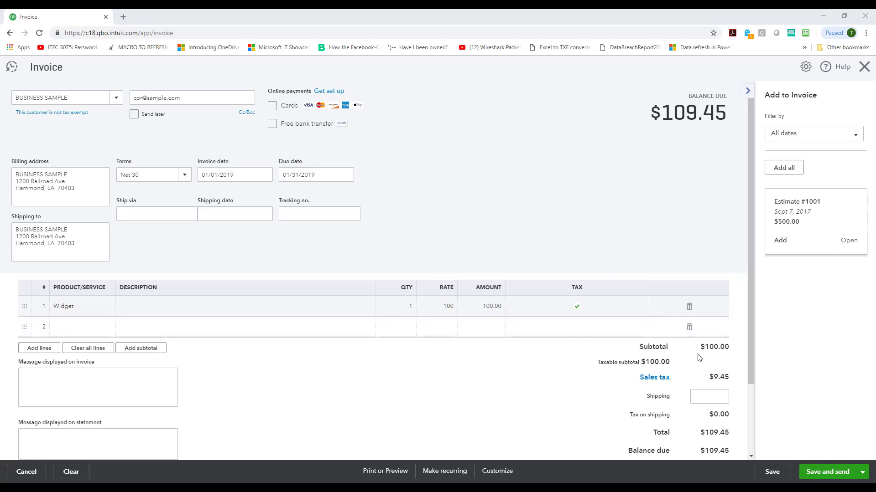
mouse_move(717, 387)
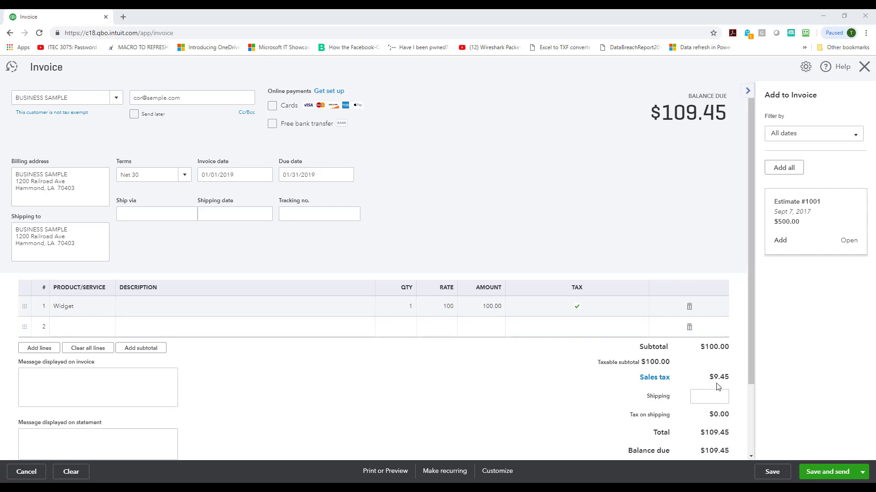
mouse_move(724, 387)
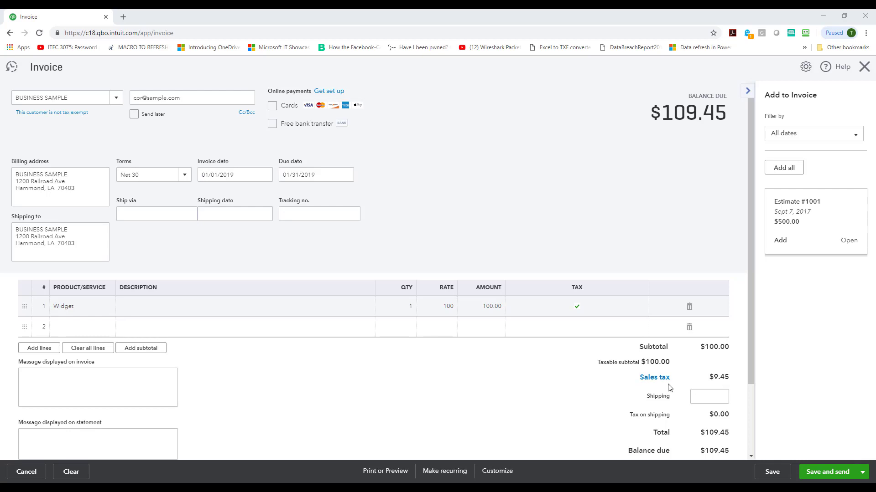
mouse_move(654, 378)
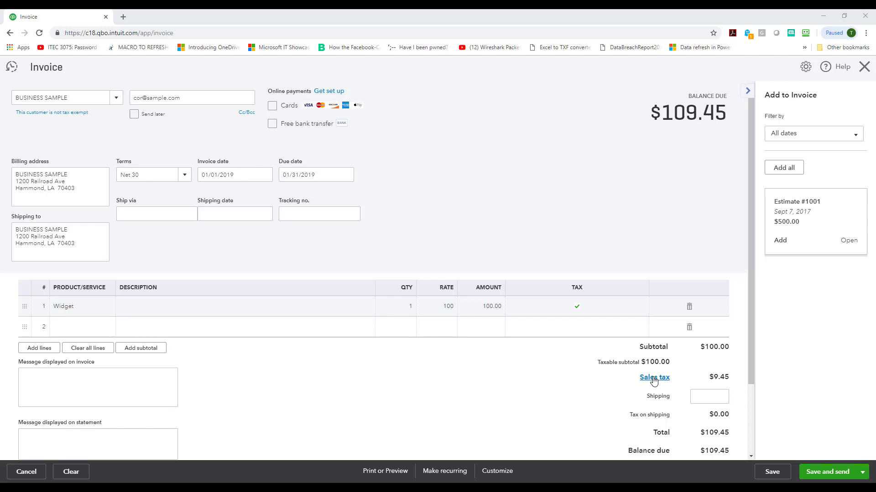
click(654, 377)
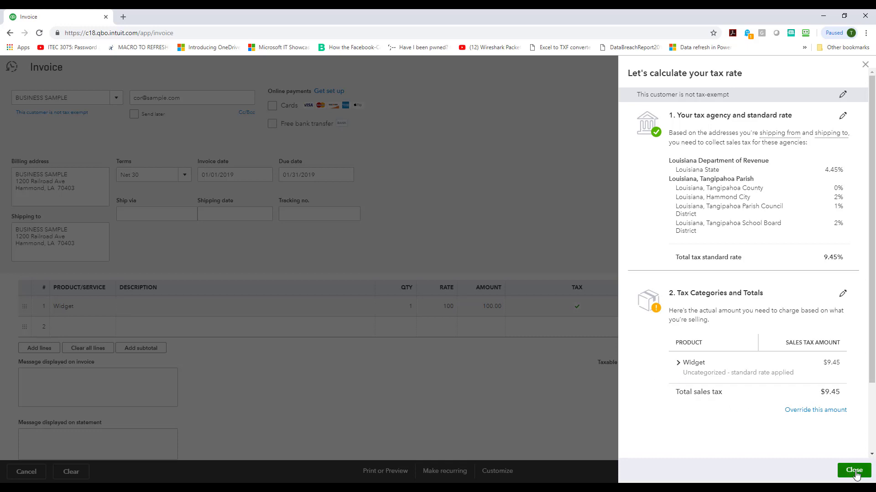
Step: Close the Louisiana tax breakdown, save invoice 1003, and pick INDIVIDUAL SAMPLE
click(853, 471)
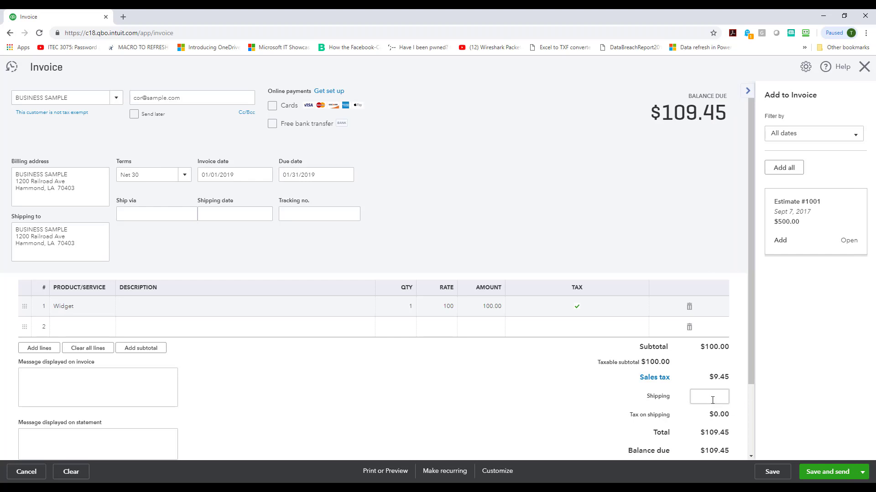
mouse_move(789, 452)
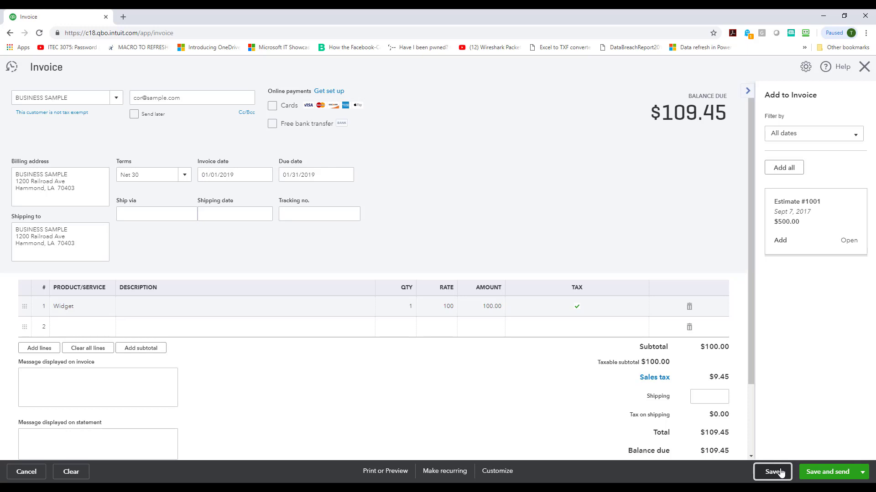
click(772, 472)
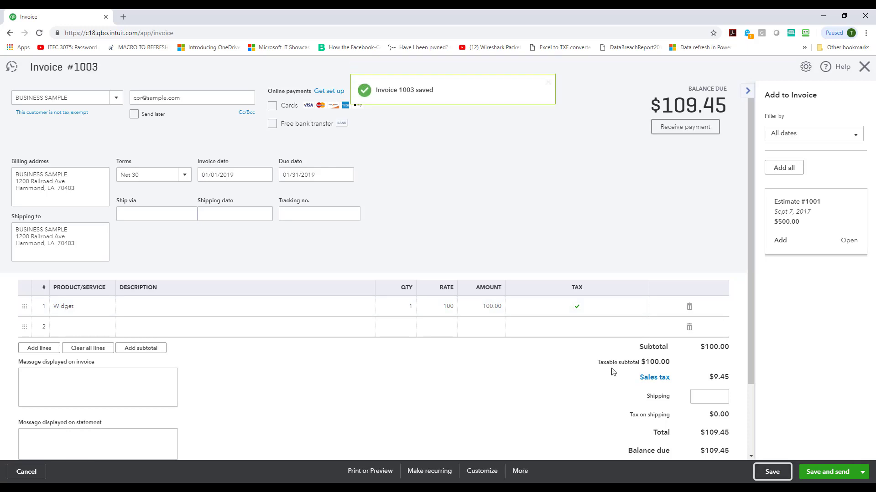
mouse_move(287, 191)
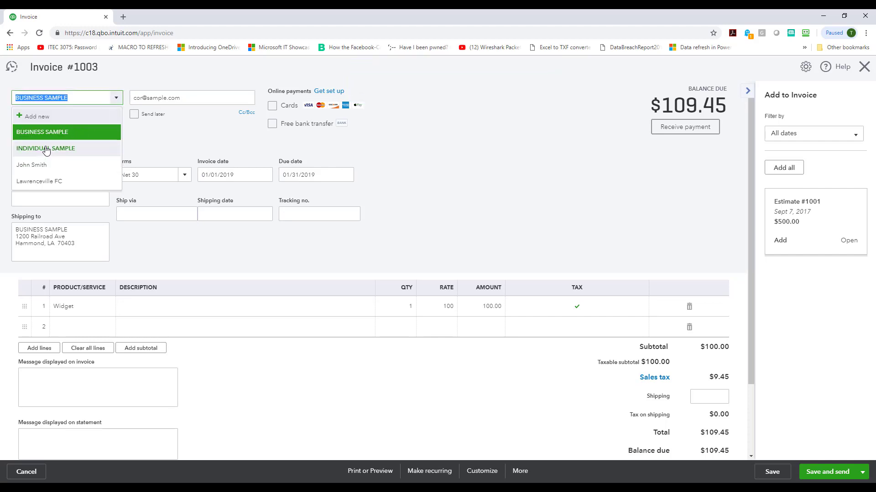
click(46, 149)
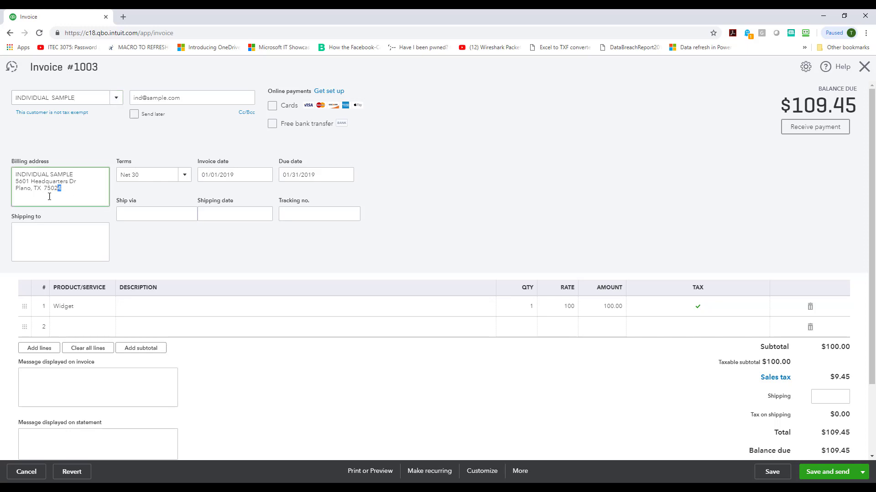
Step: Check Individual Sample's Plano, TX billing address and the empty shipping box
triple_click(37, 188)
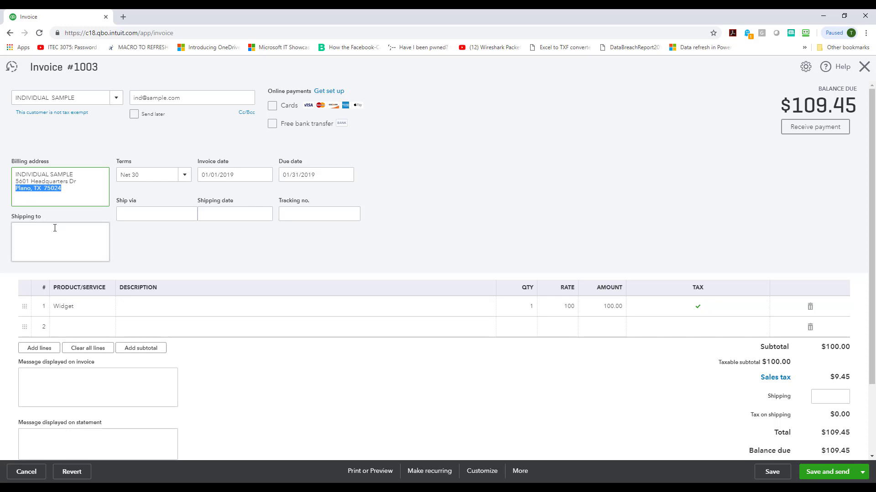
click(149, 175)
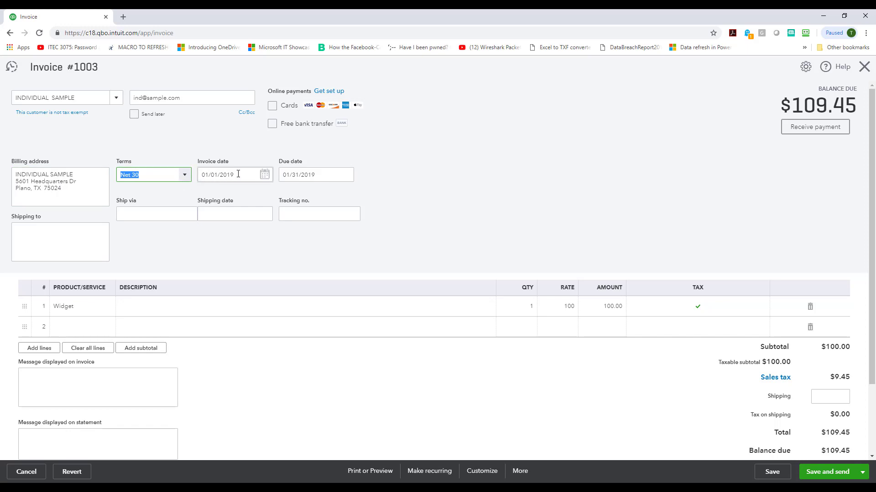
click(235, 174)
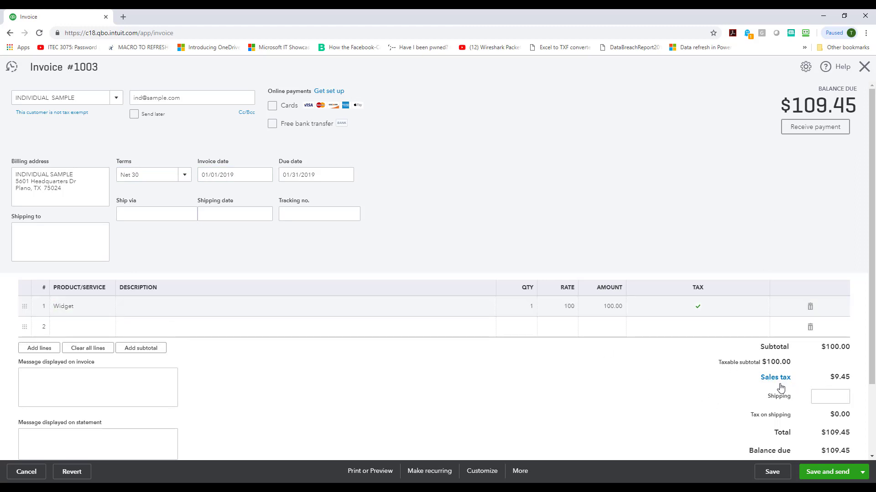
mouse_move(773, 389)
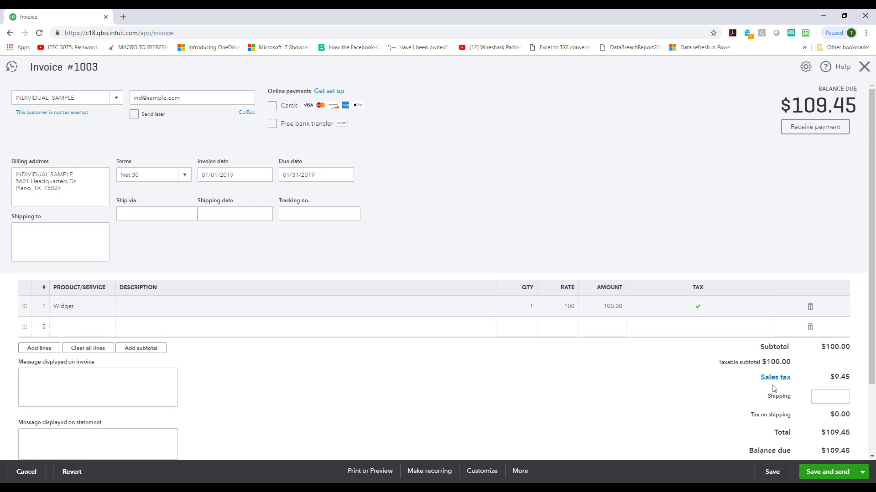
mouse_move(775, 388)
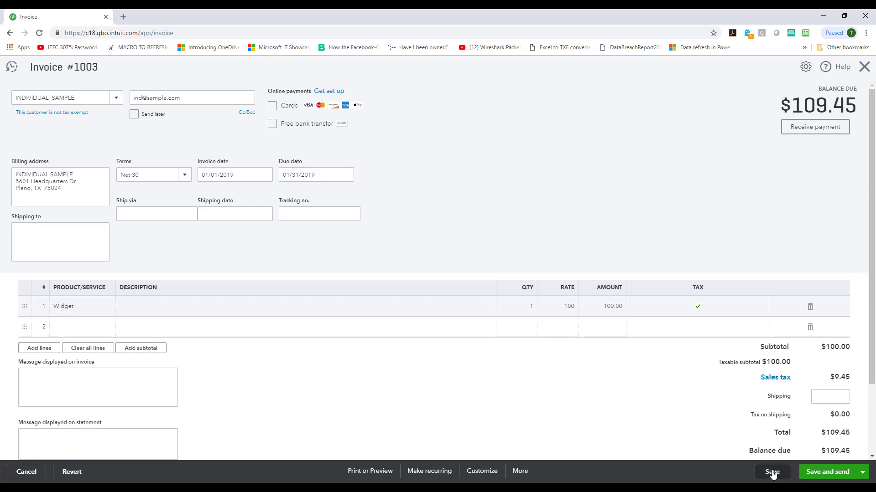
Step: Save the invoice and switch its customer to John Smith, giving $8.90 tax
click(772, 472)
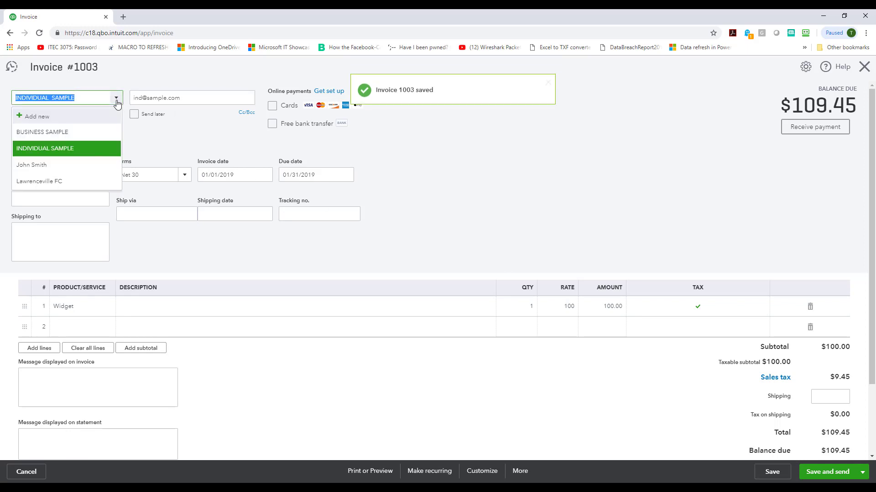
click(32, 165)
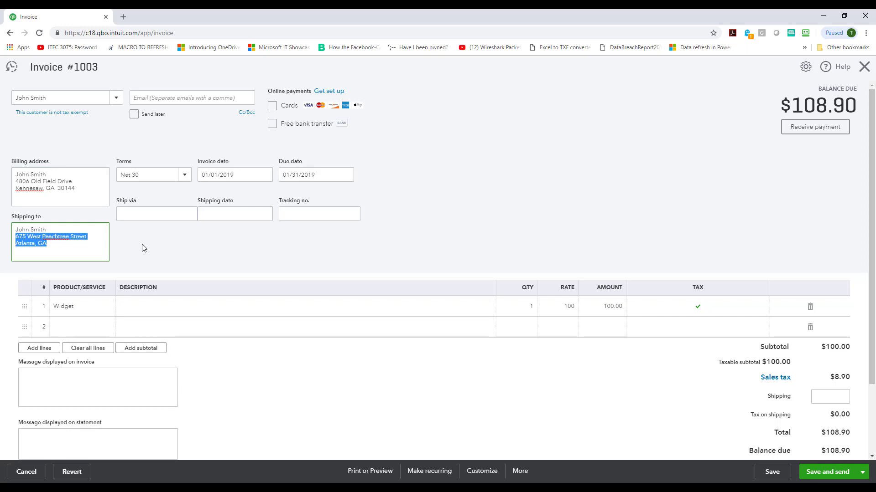
click(150, 247)
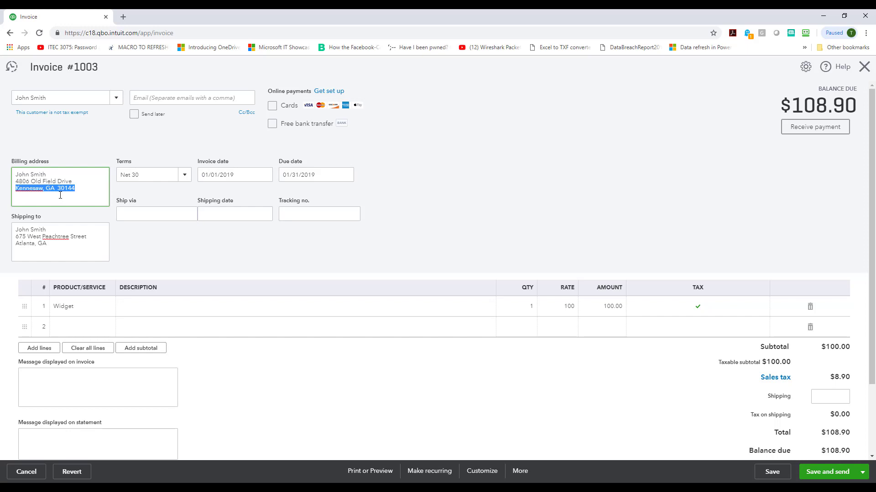
mouse_move(836, 388)
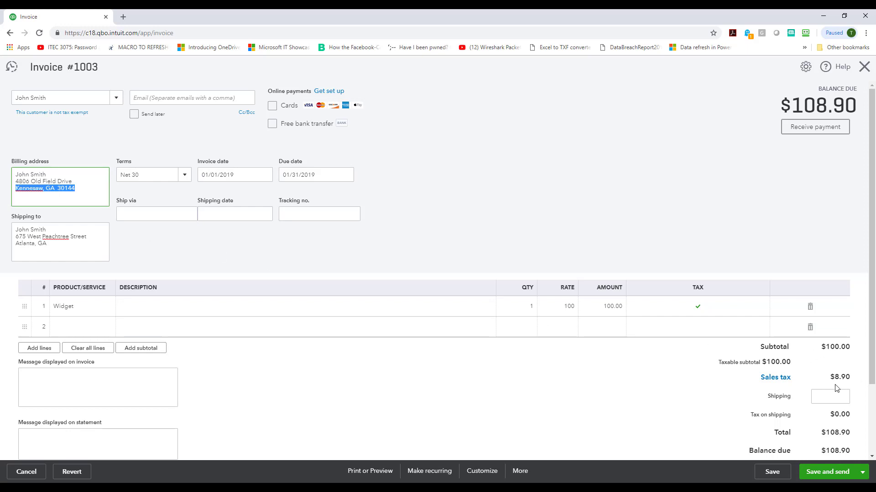
mouse_move(830, 376)
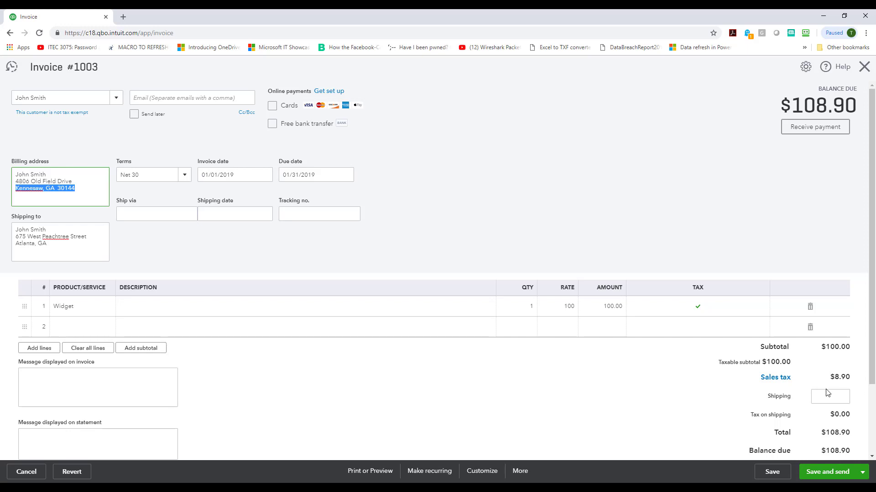
mouse_move(317, 235)
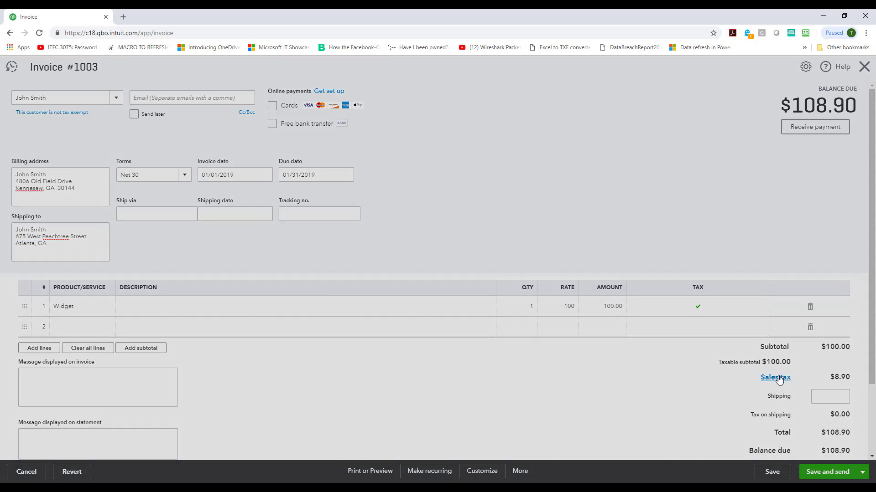
click(774, 378)
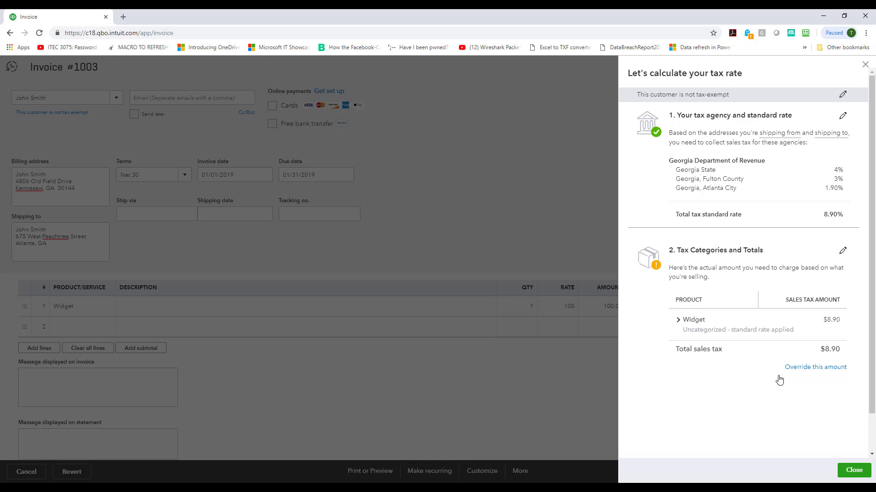
mouse_move(805, 393)
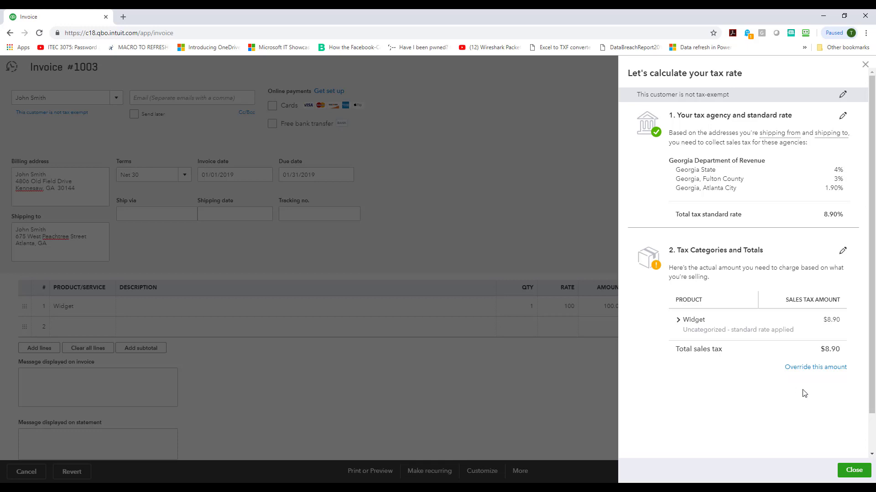
click(853, 470)
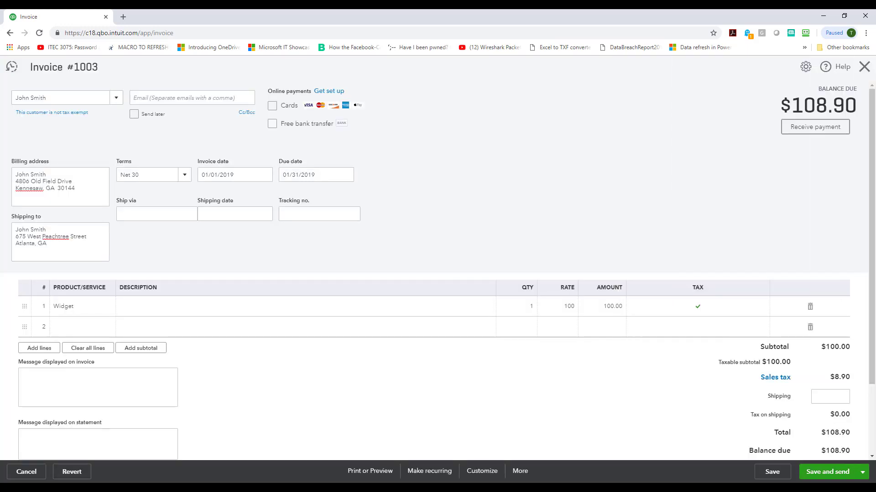